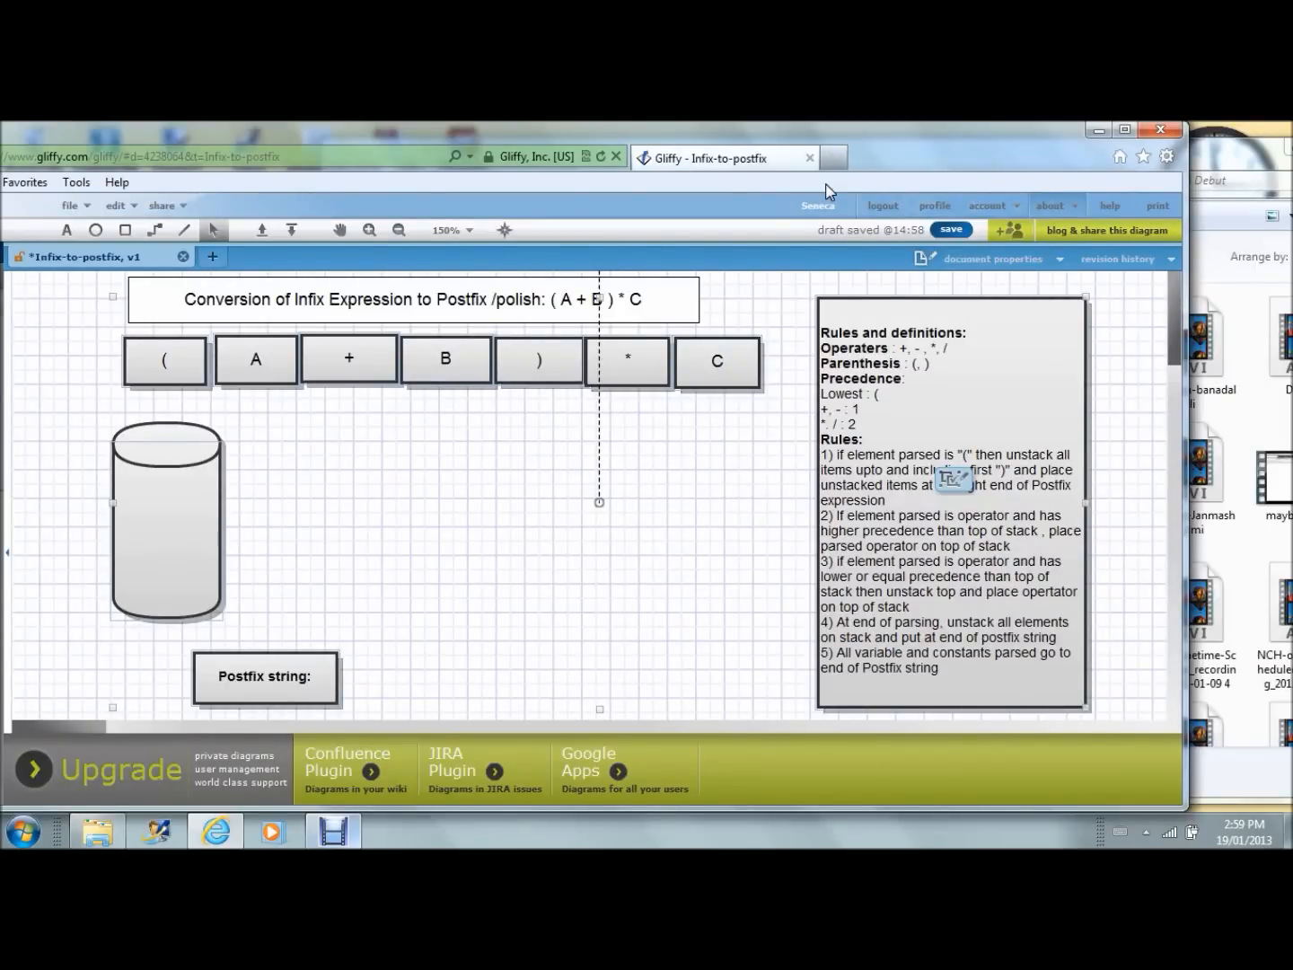
mouse_move(505, 626)
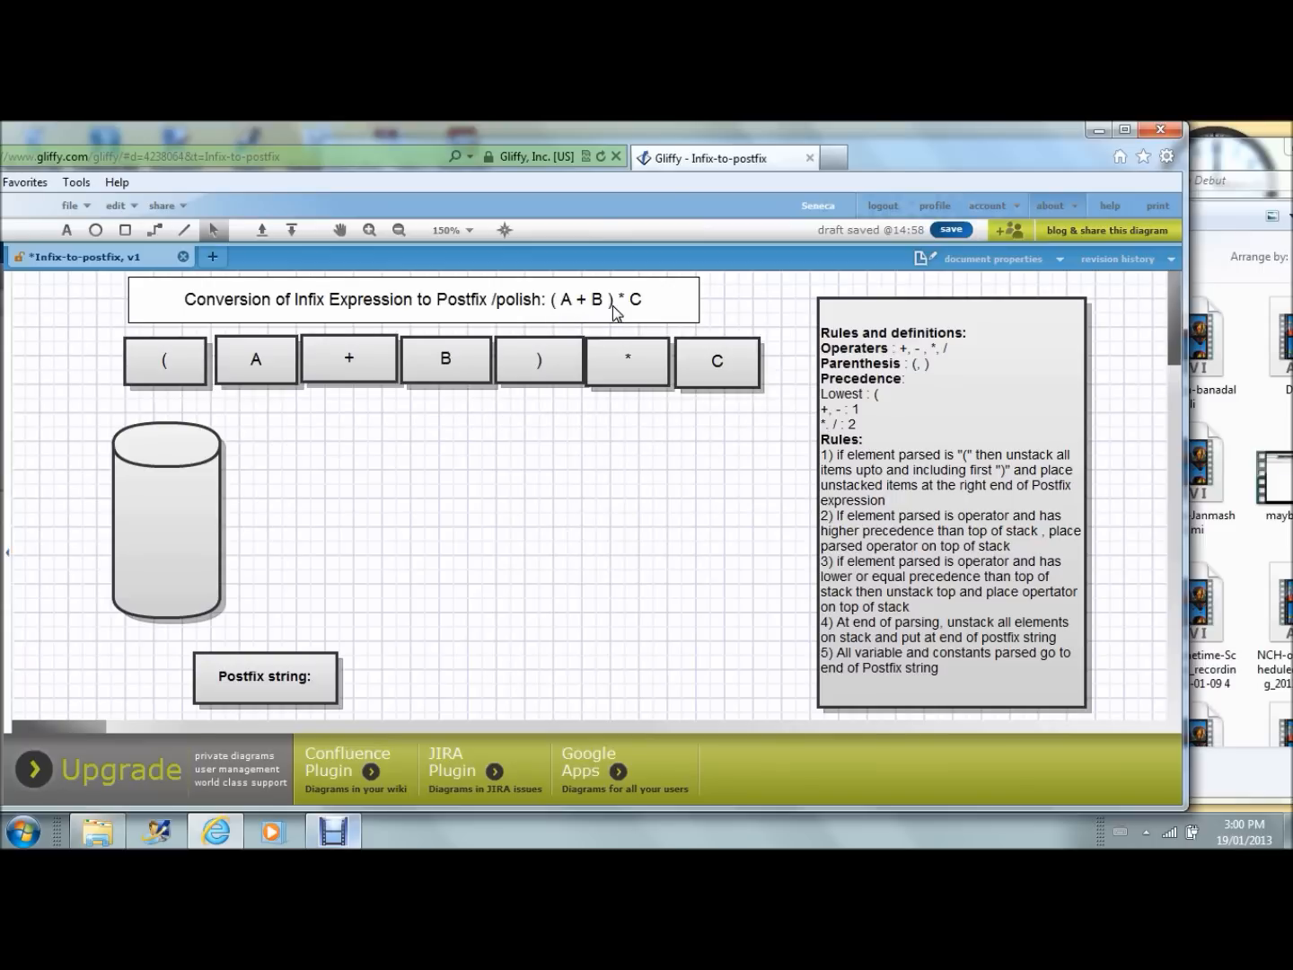
mouse_move(642, 315)
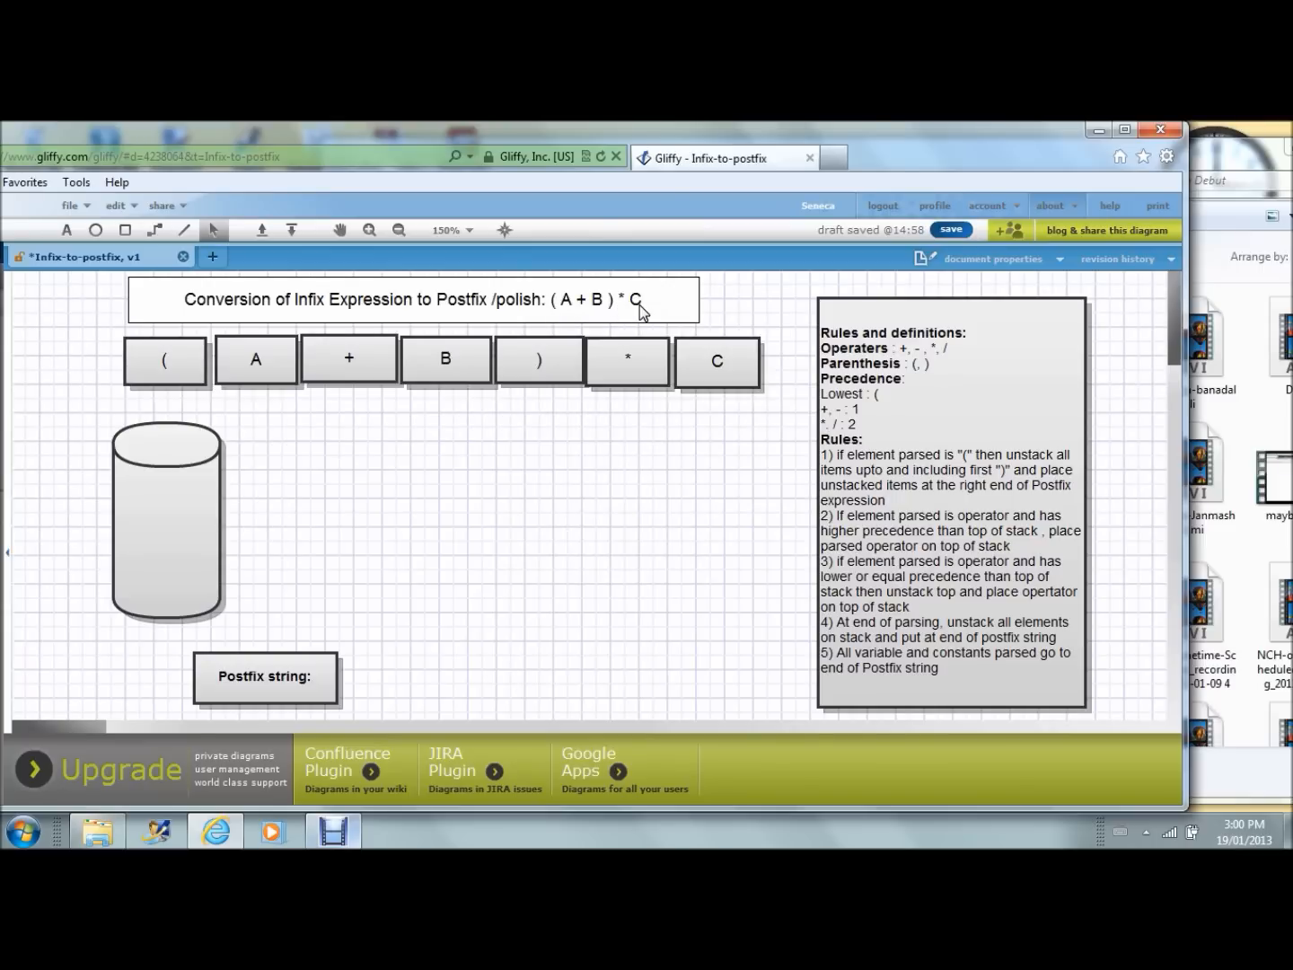
mouse_move(629, 339)
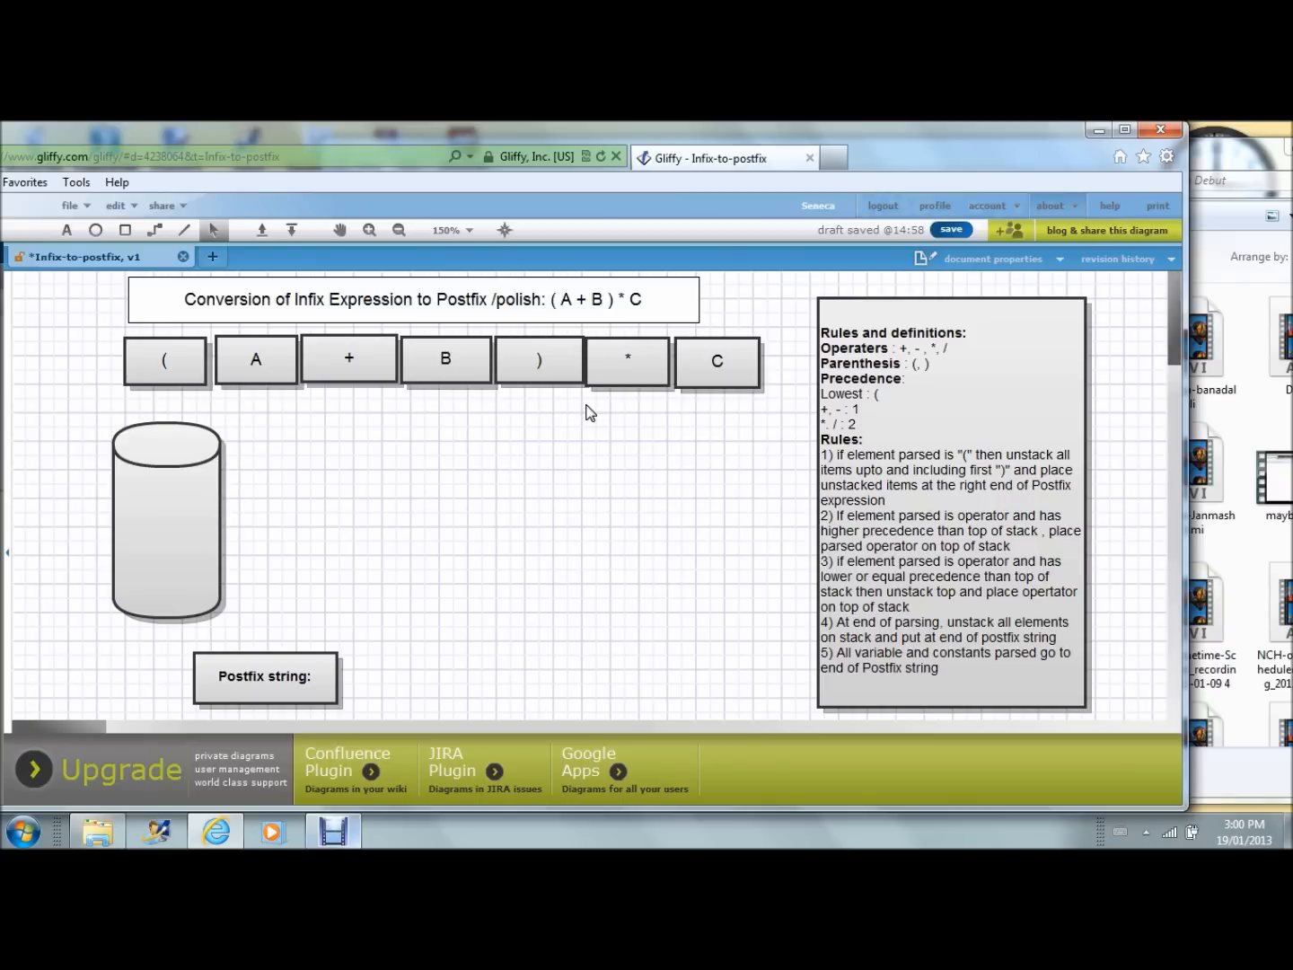
mouse_move(478, 490)
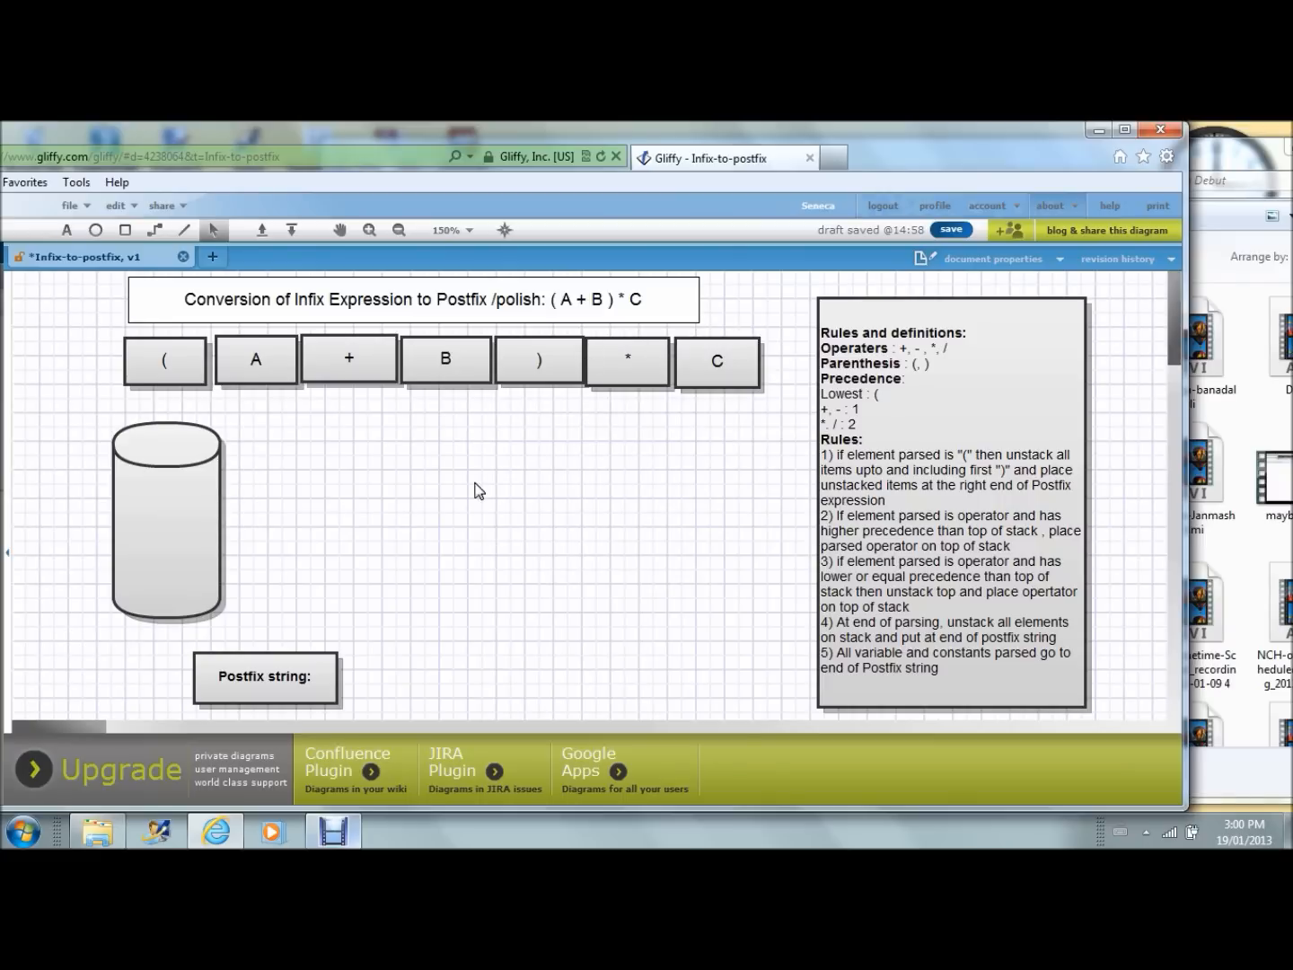
mouse_move(297, 504)
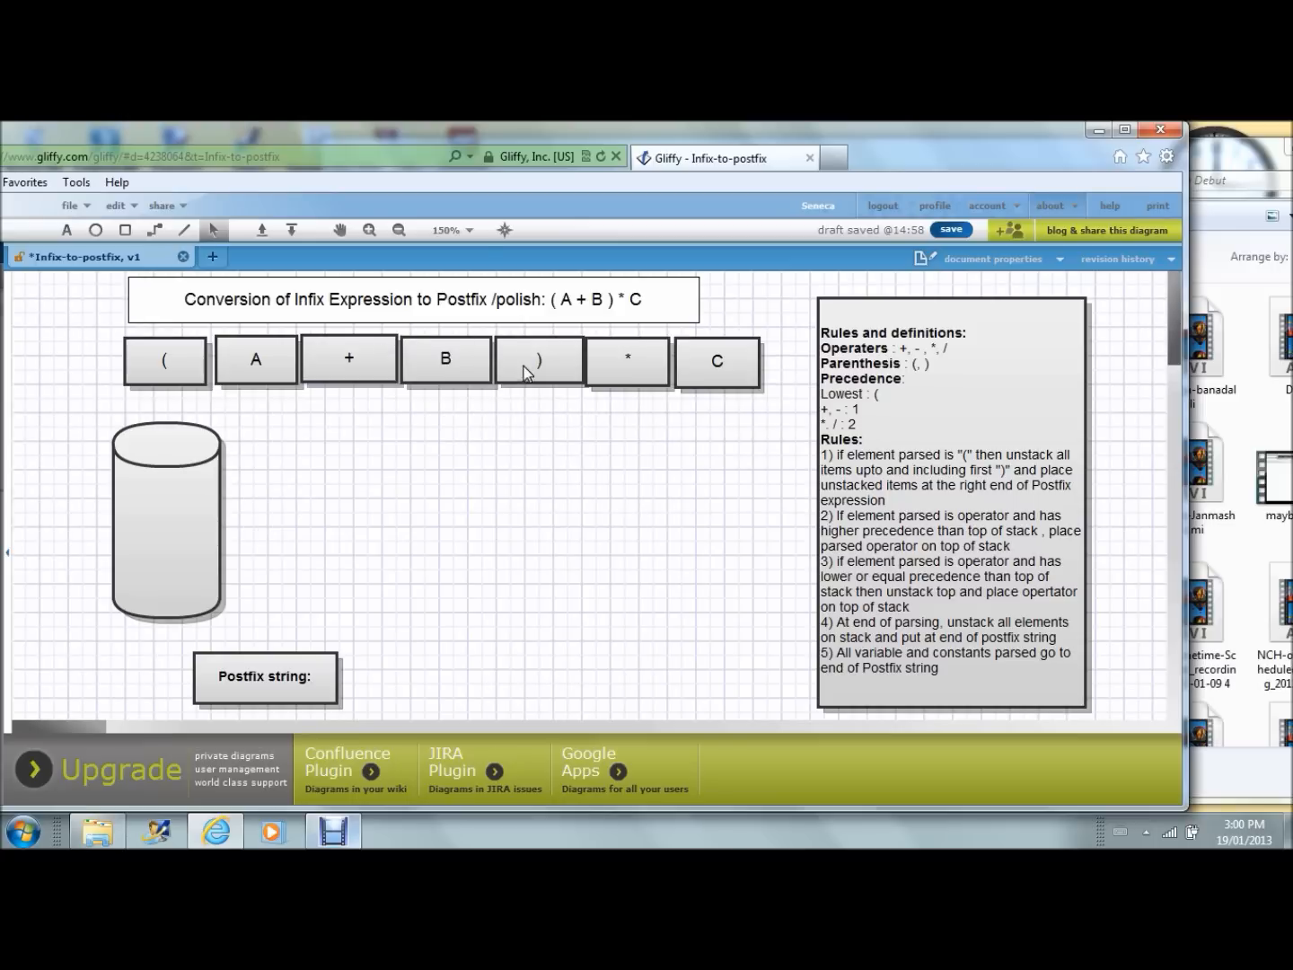
mouse_move(602, 446)
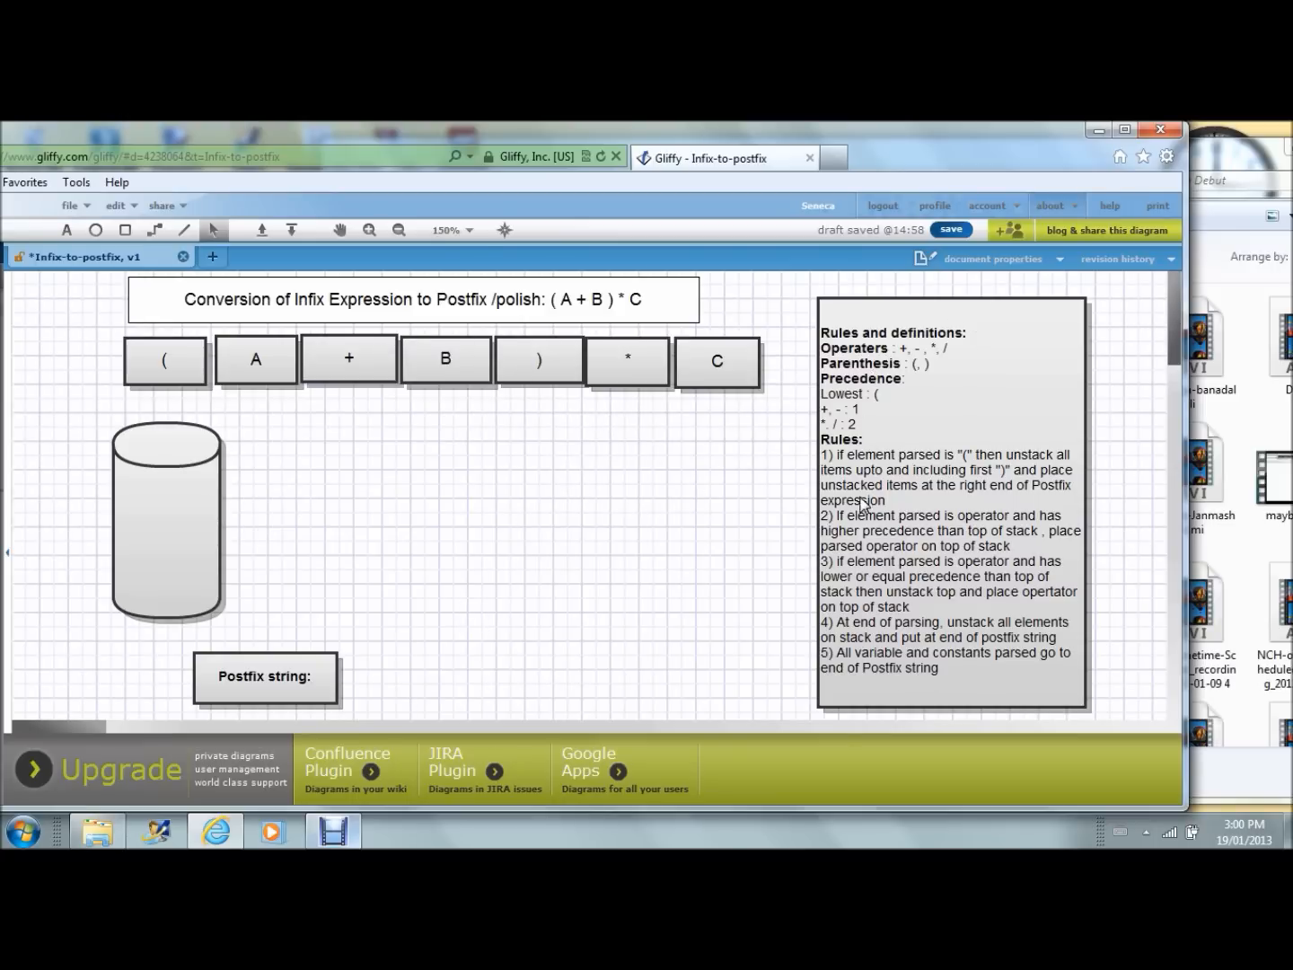
mouse_move(888, 390)
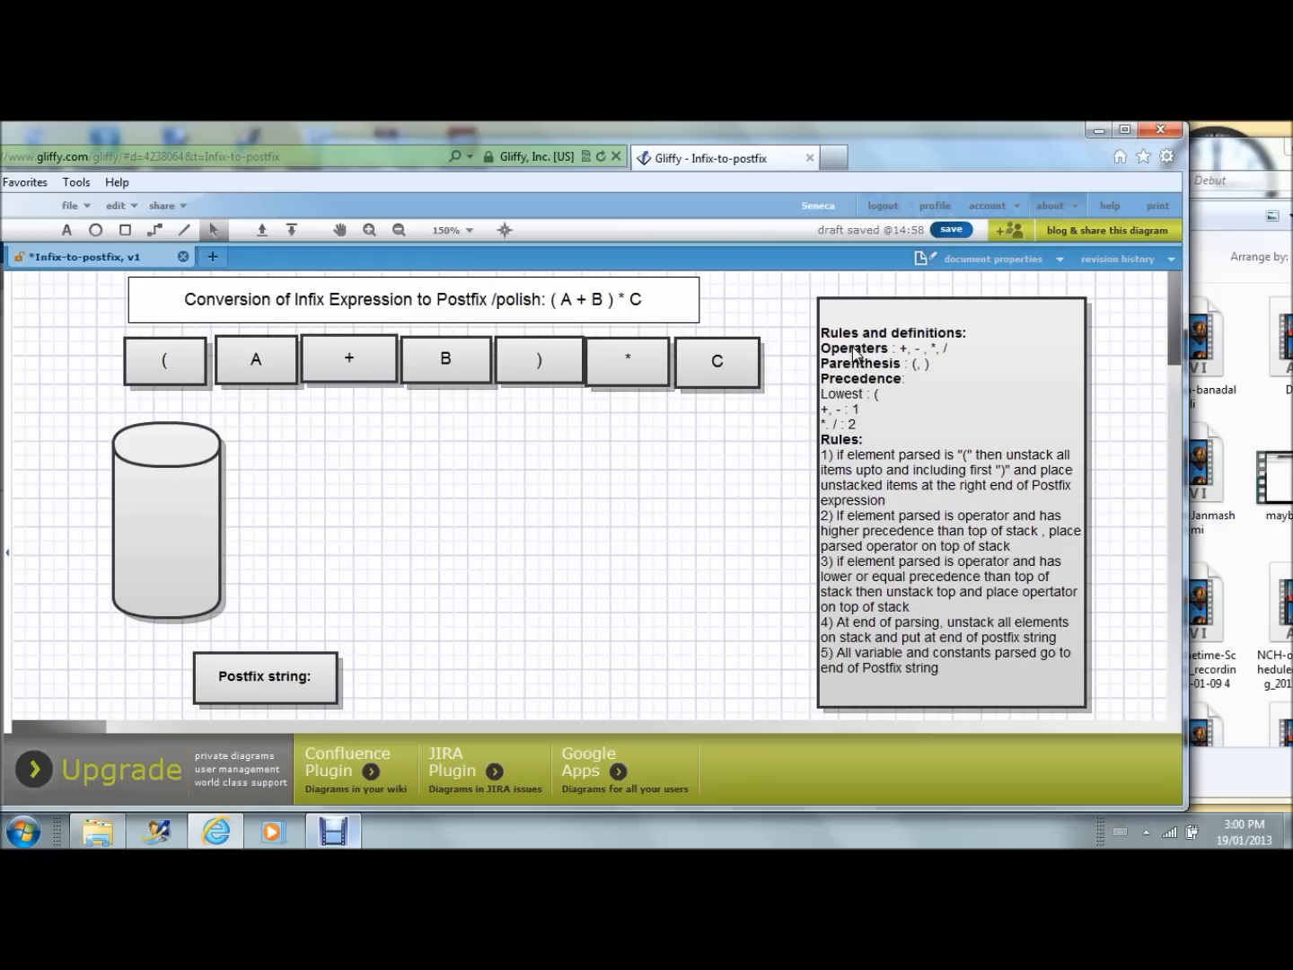
mouse_move(885, 523)
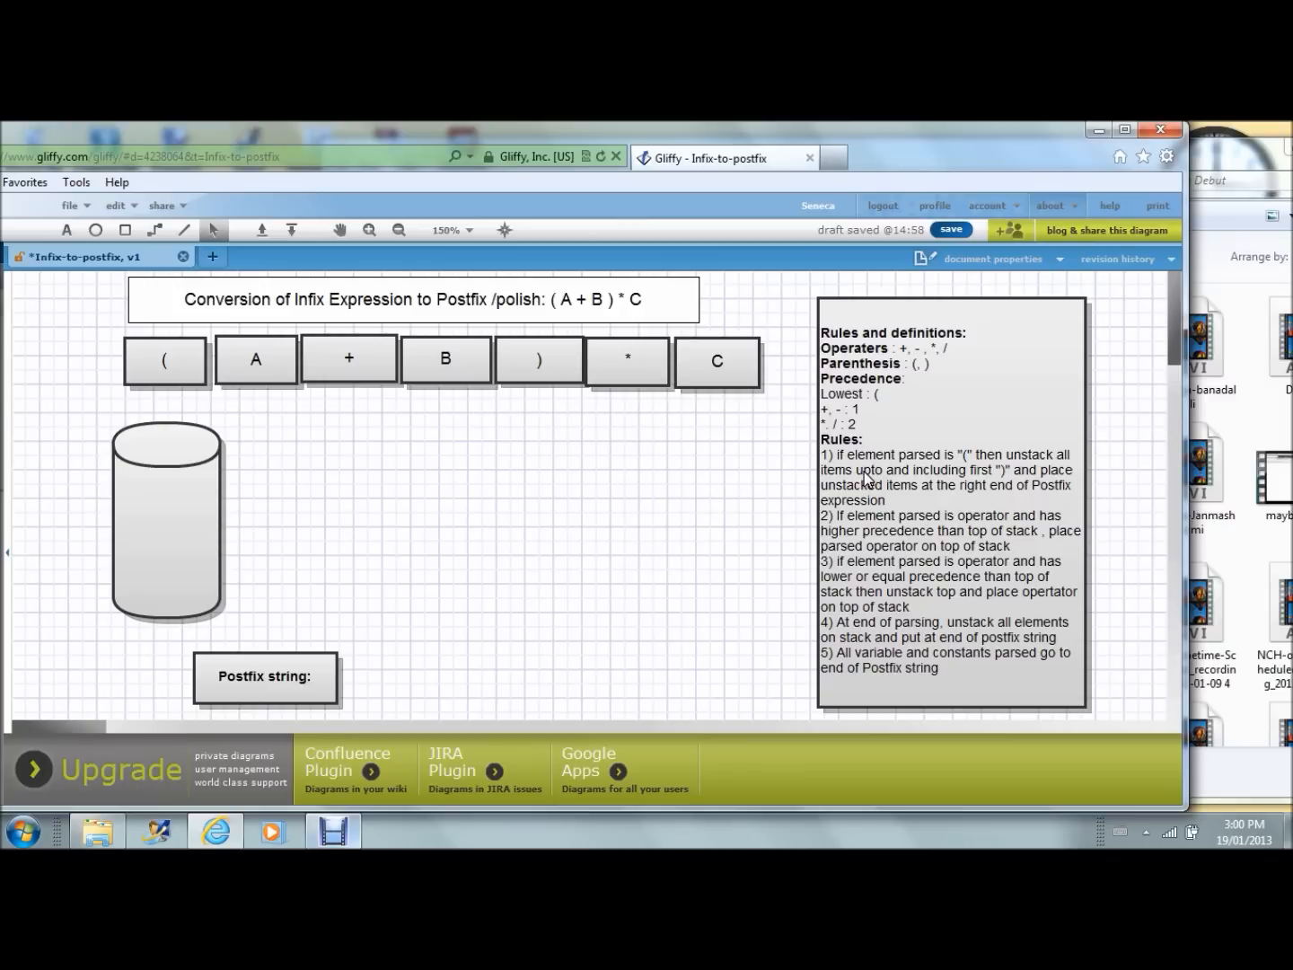
mouse_move(108, 474)
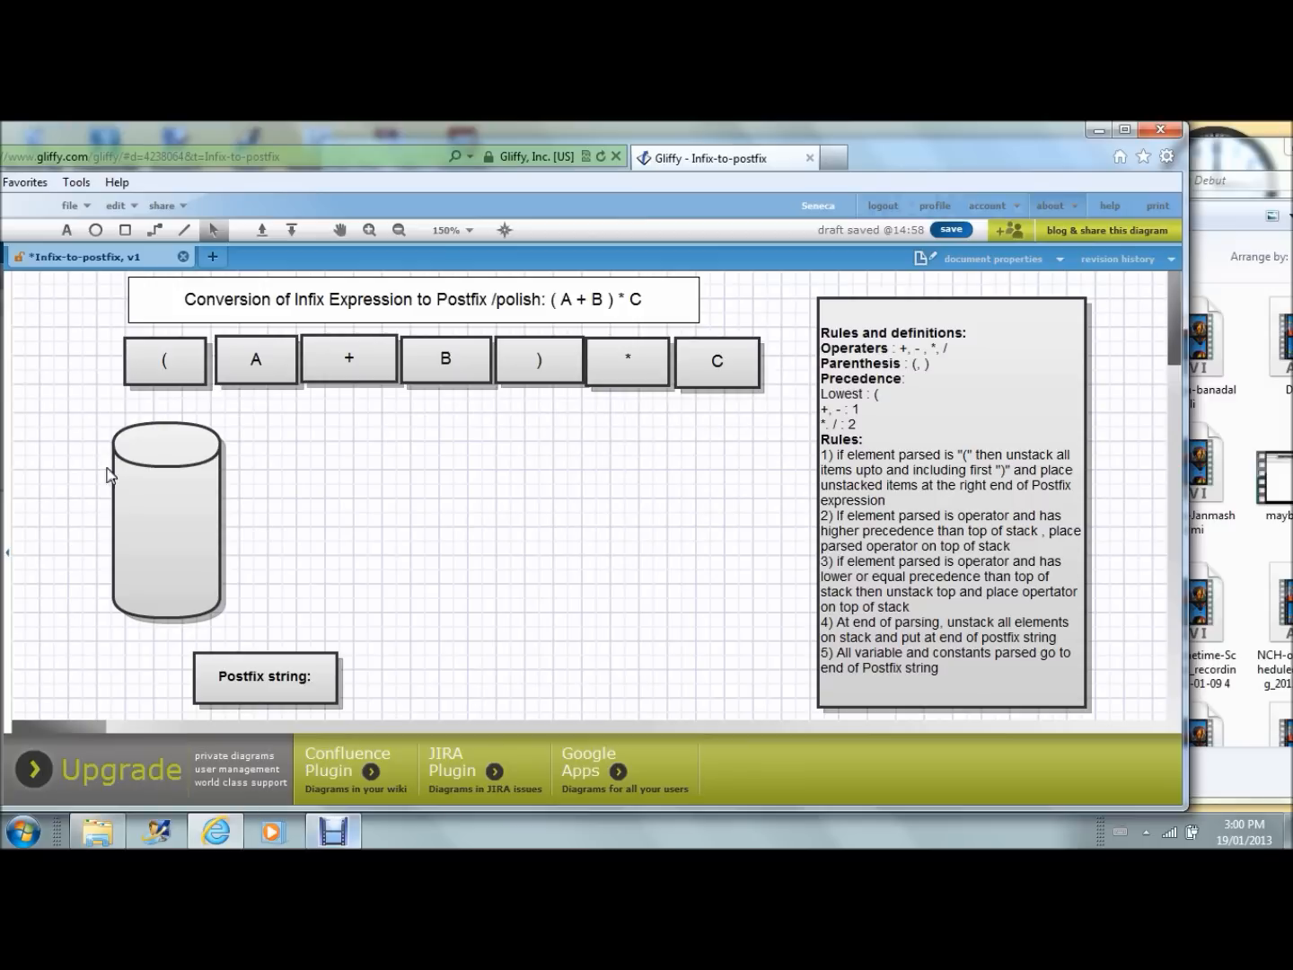
mouse_move(216, 535)
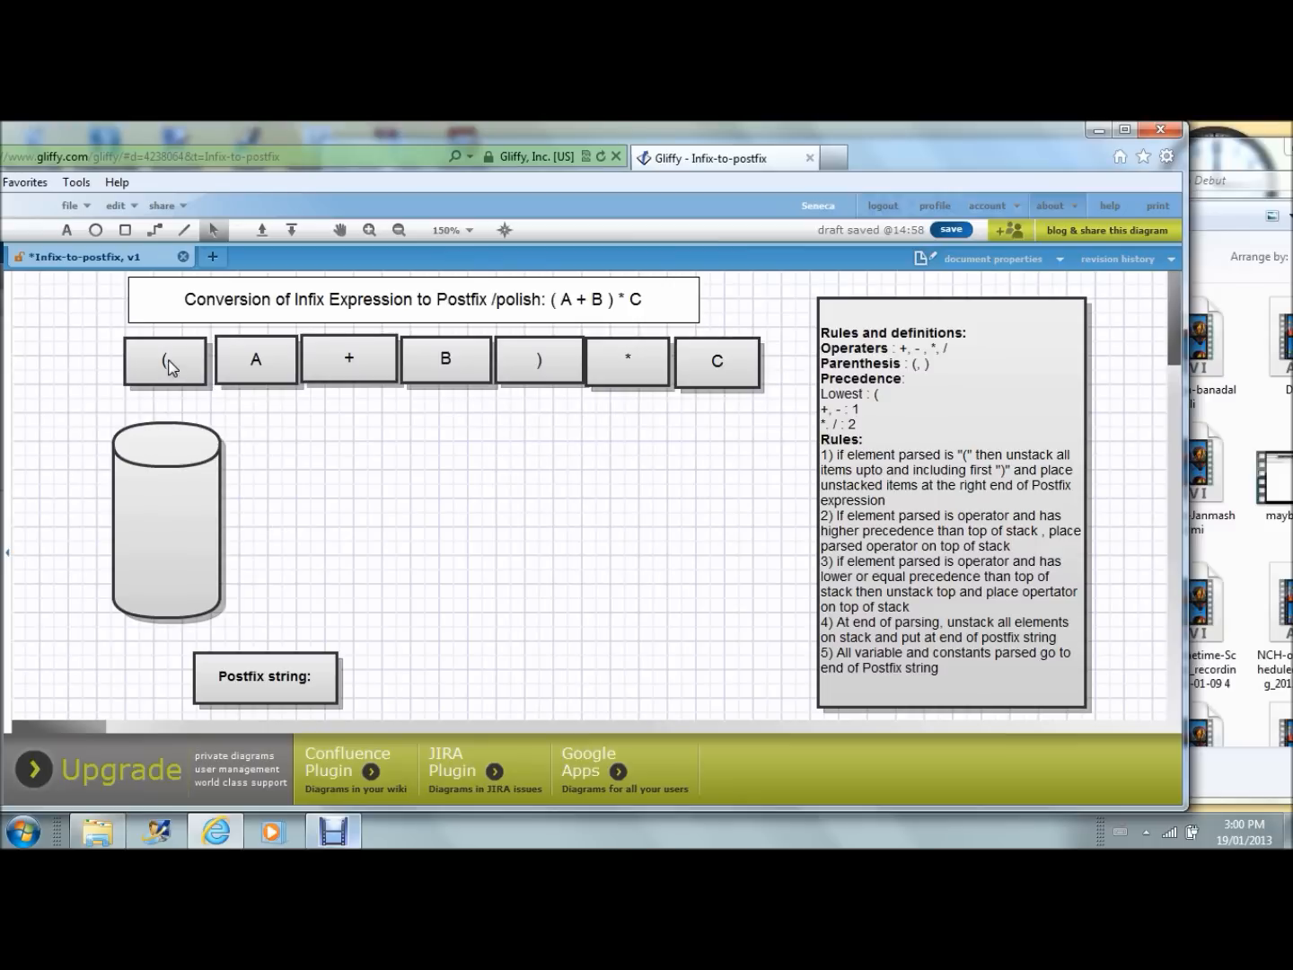
mouse_move(225, 495)
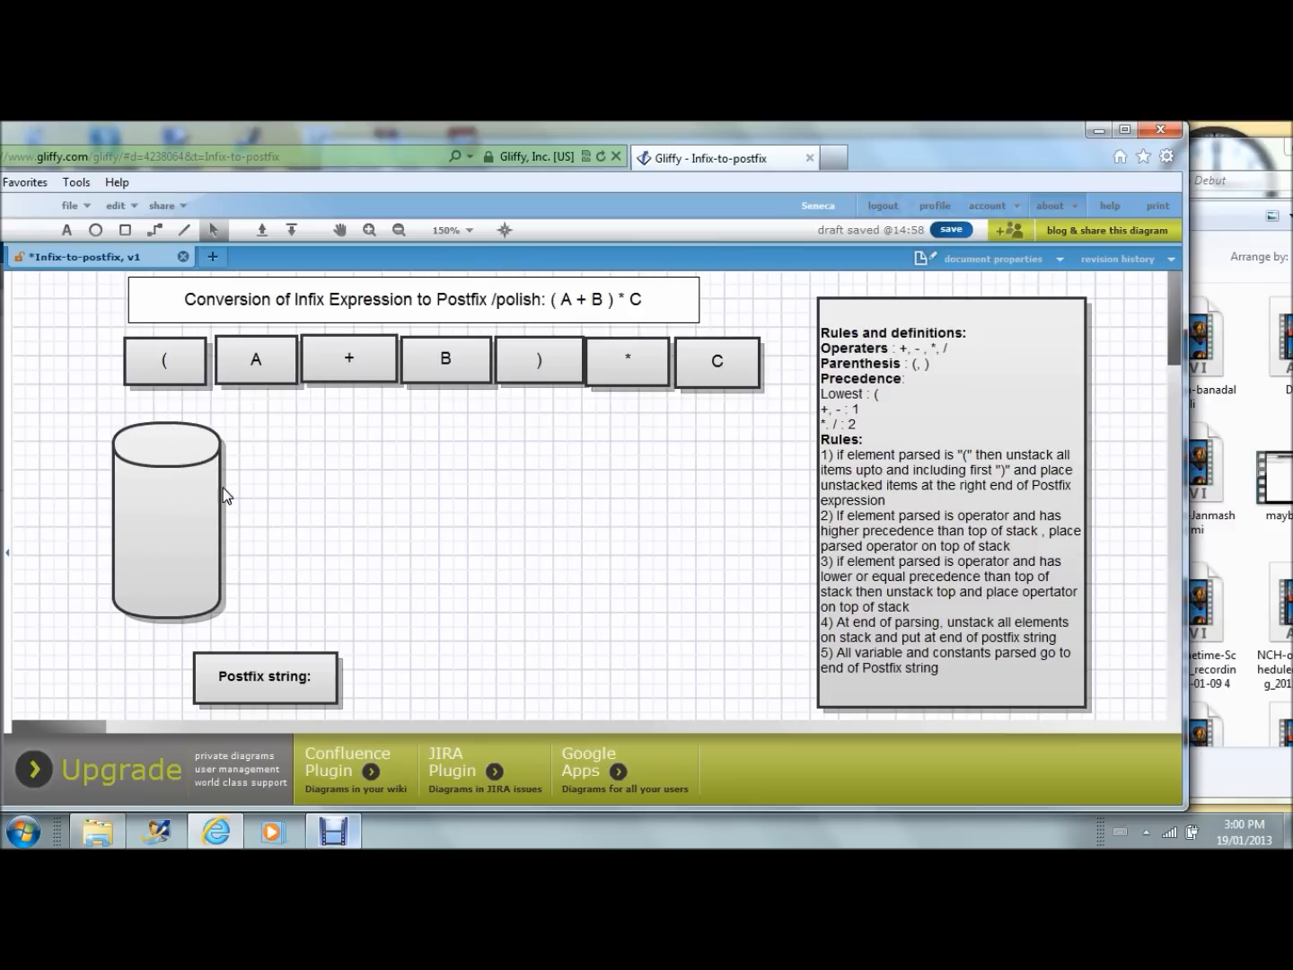
mouse_move(226, 367)
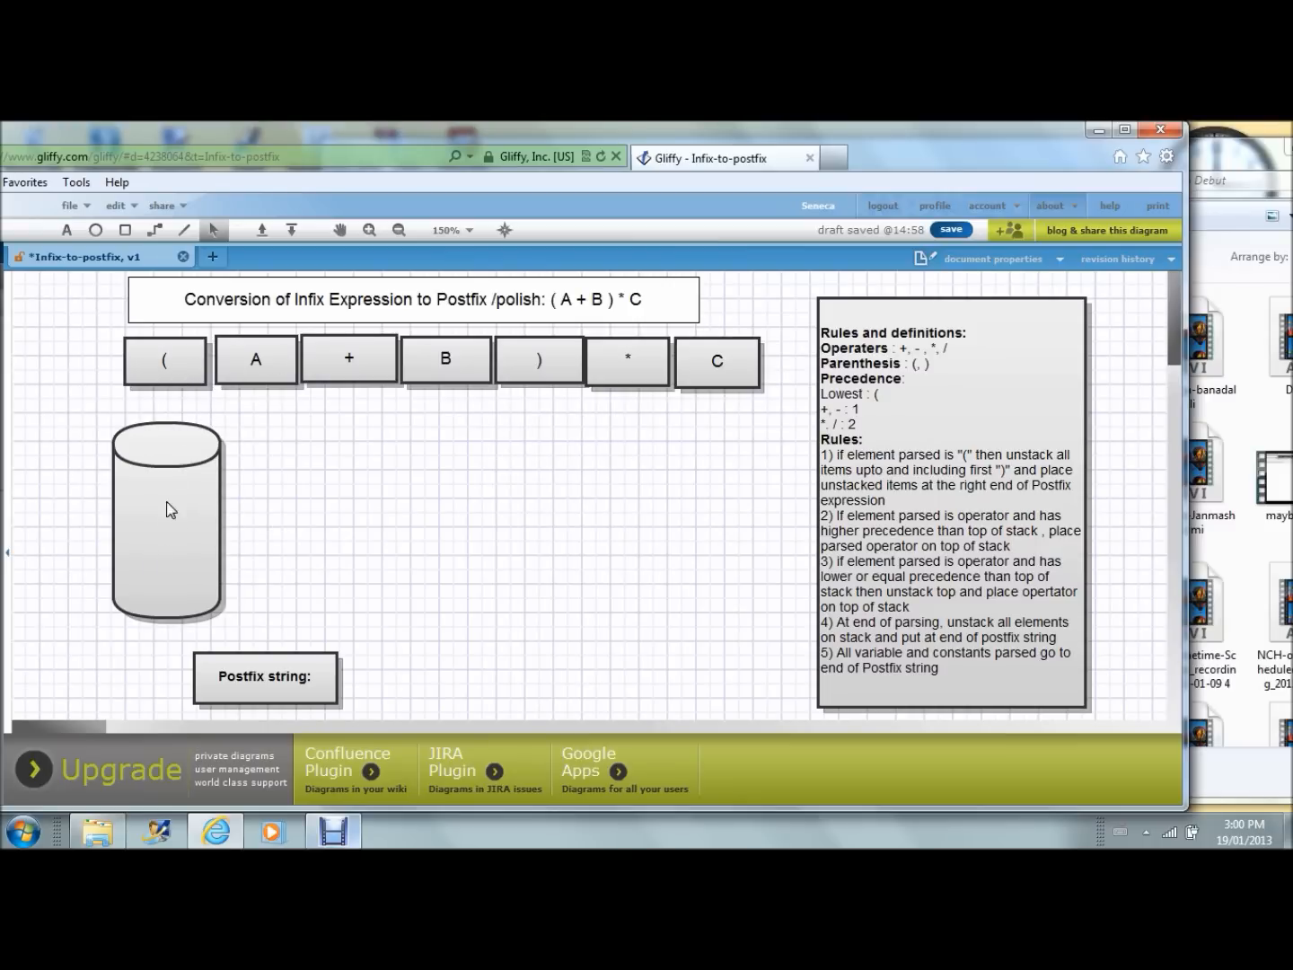
mouse_move(416, 452)
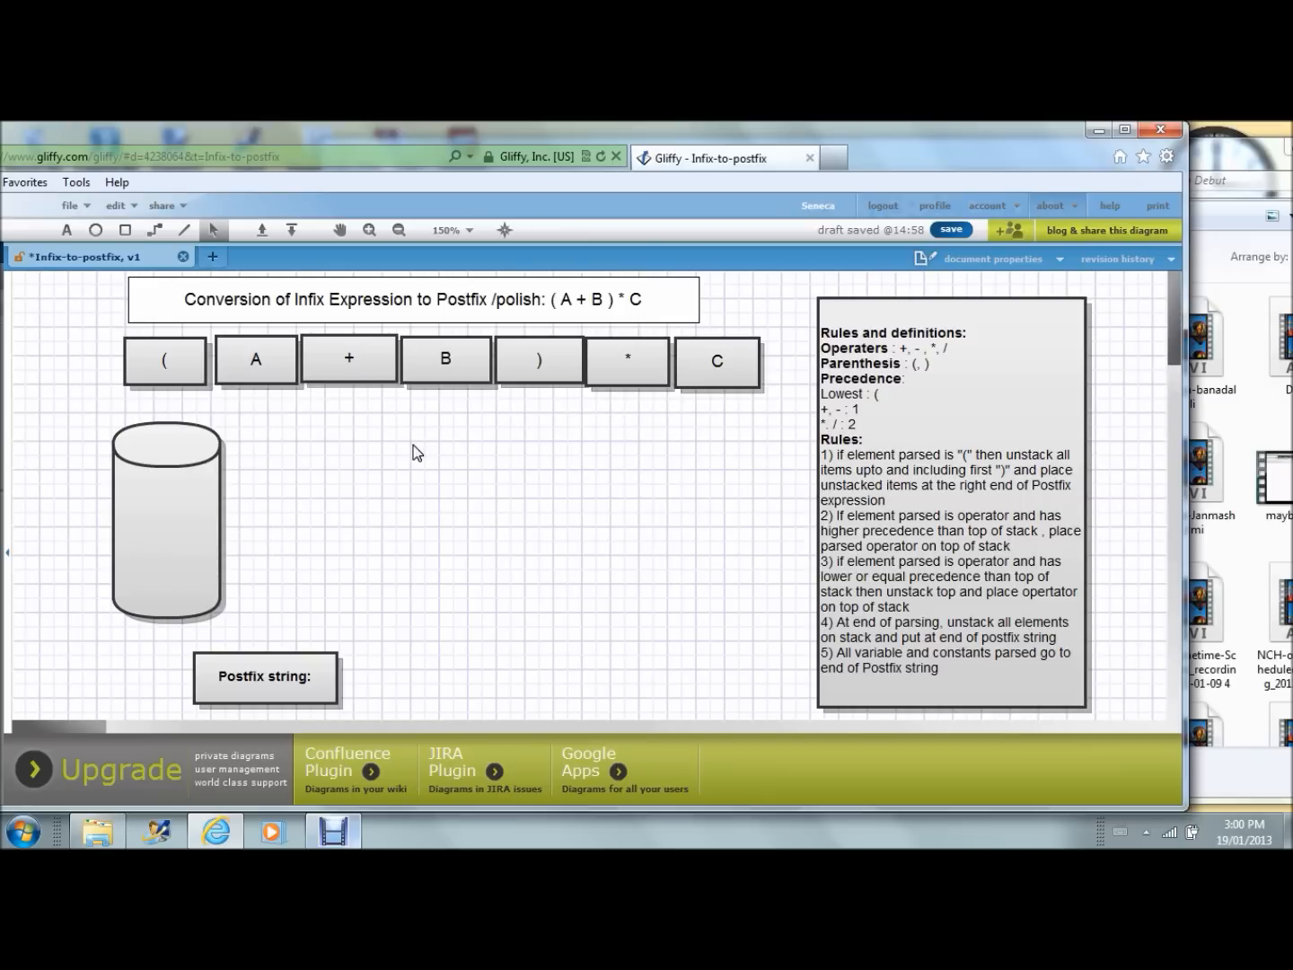
mouse_move(515, 363)
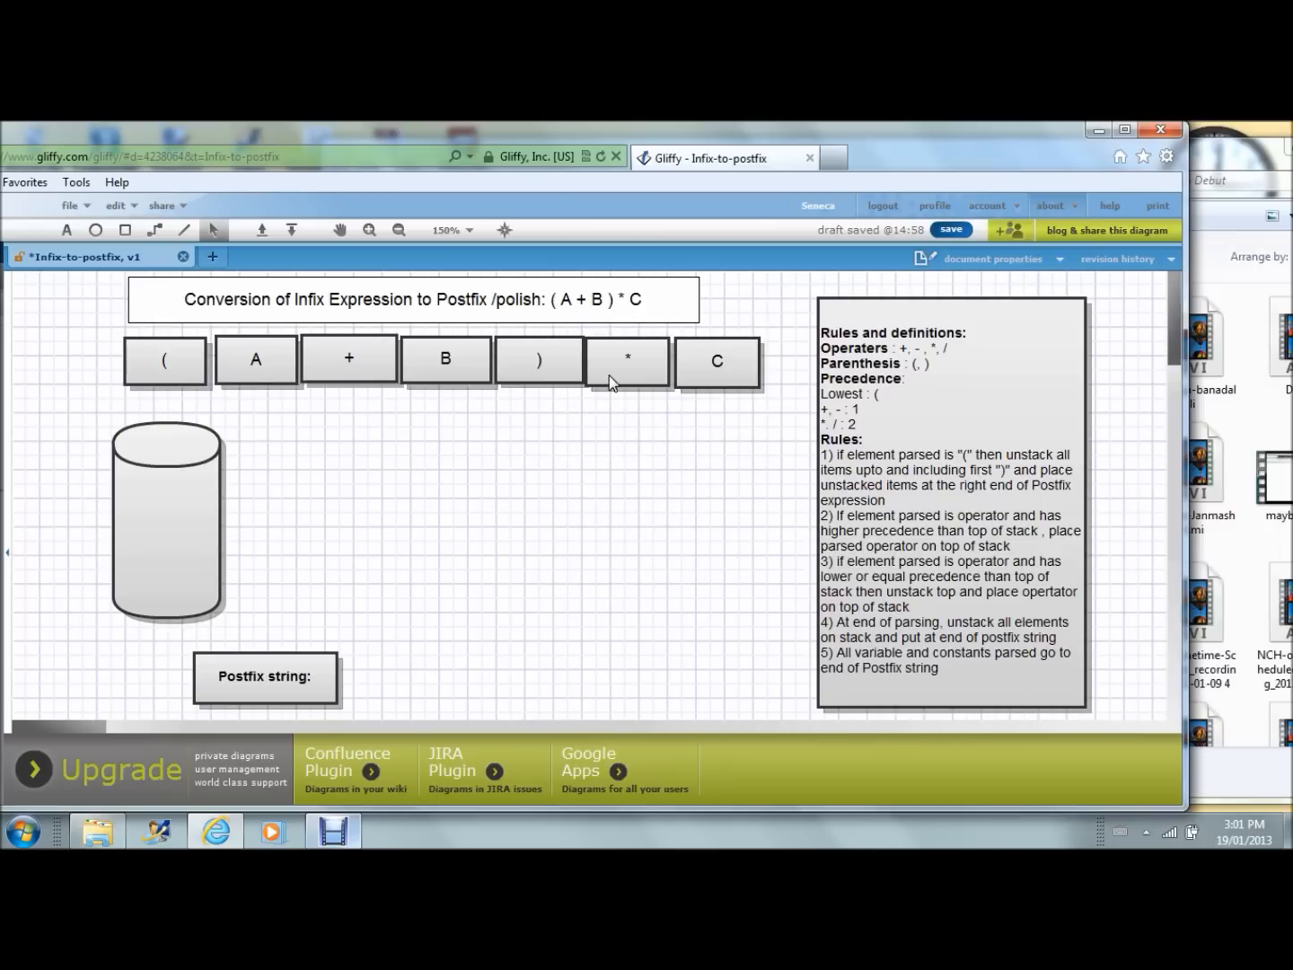
mouse_move(269, 381)
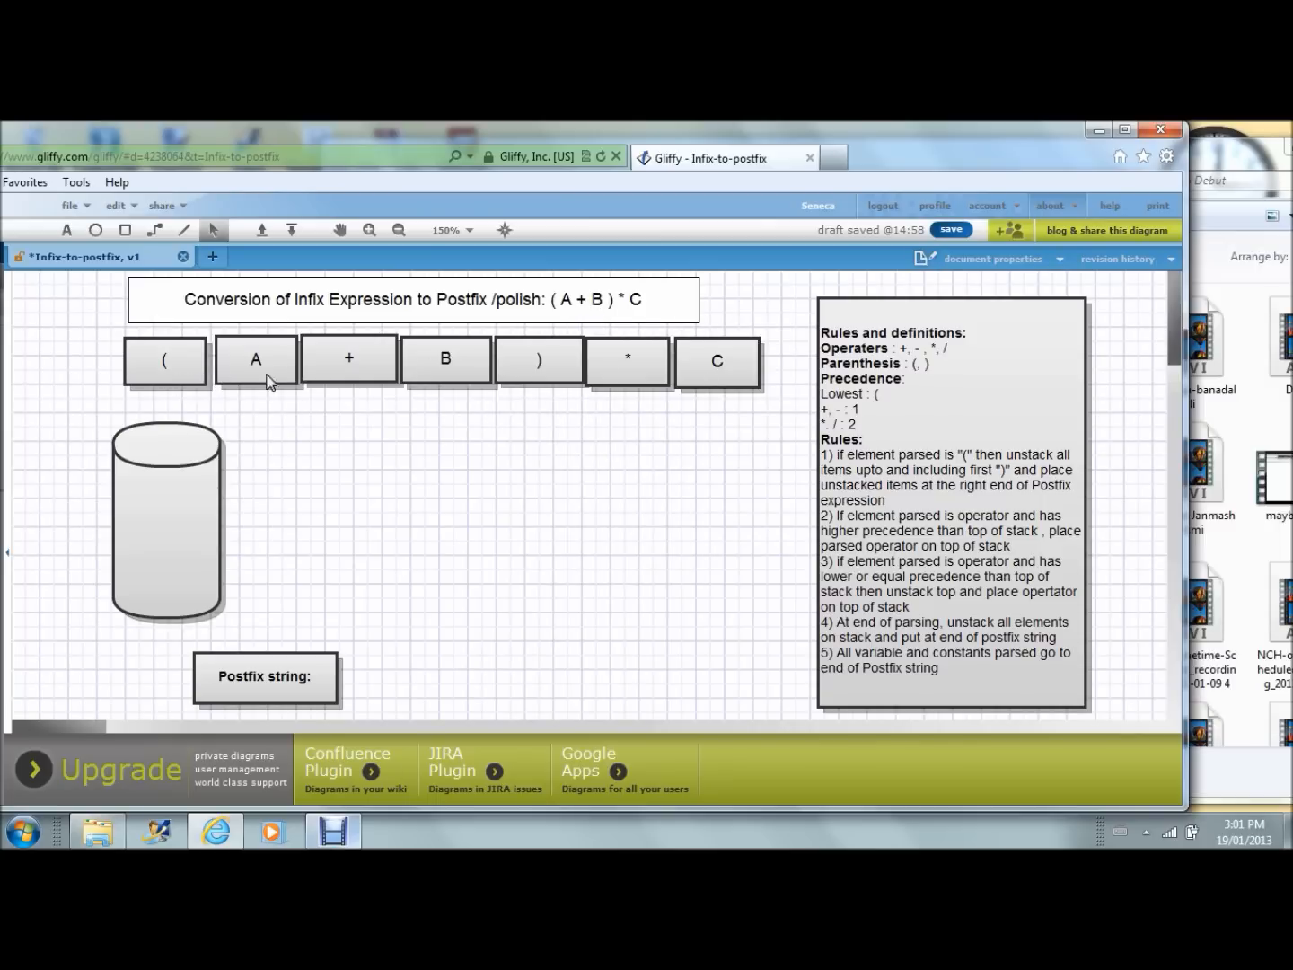
mouse_move(391, 400)
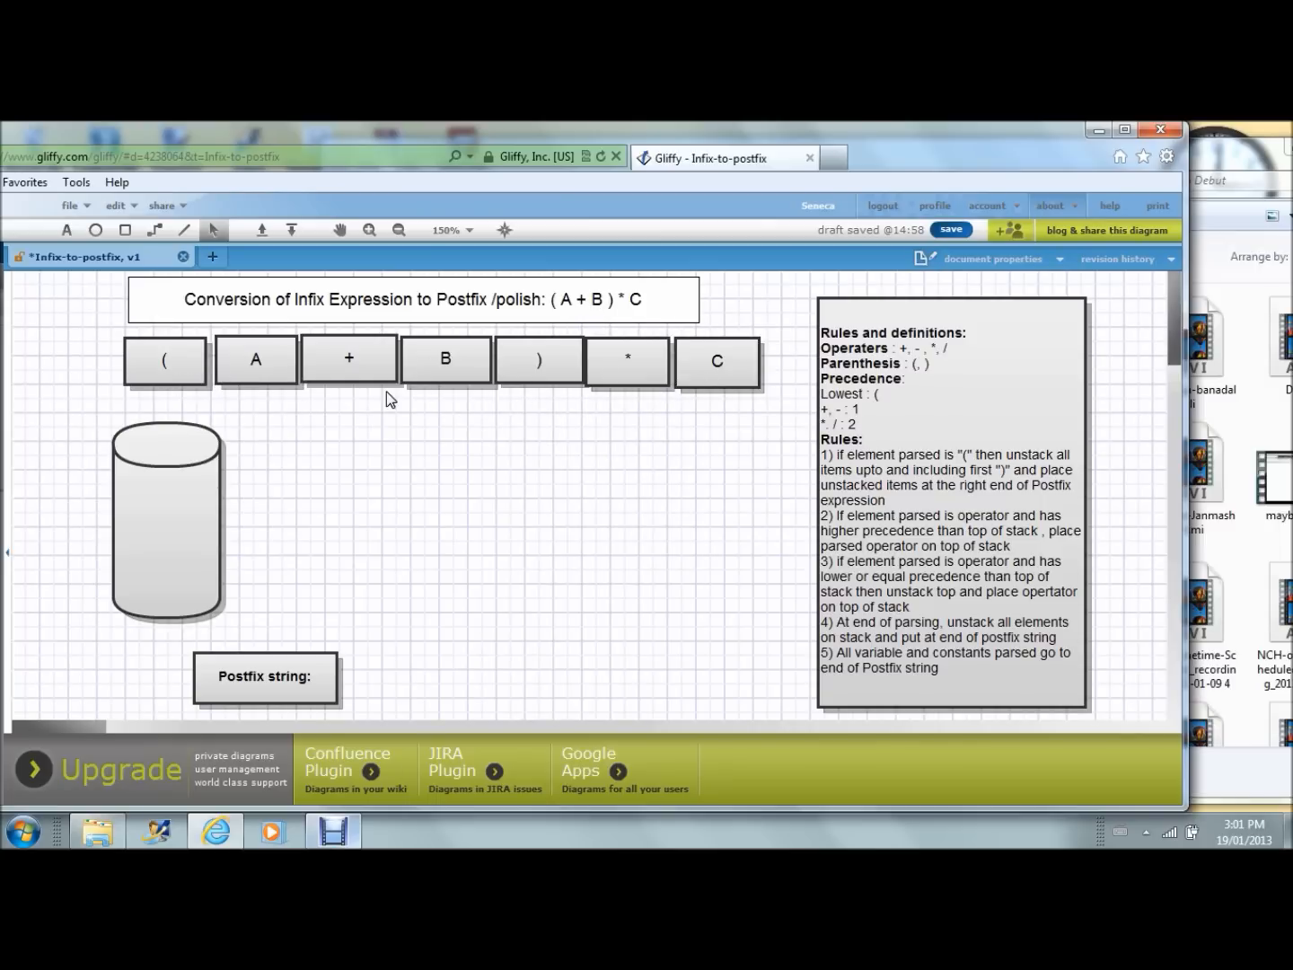
mouse_move(215, 554)
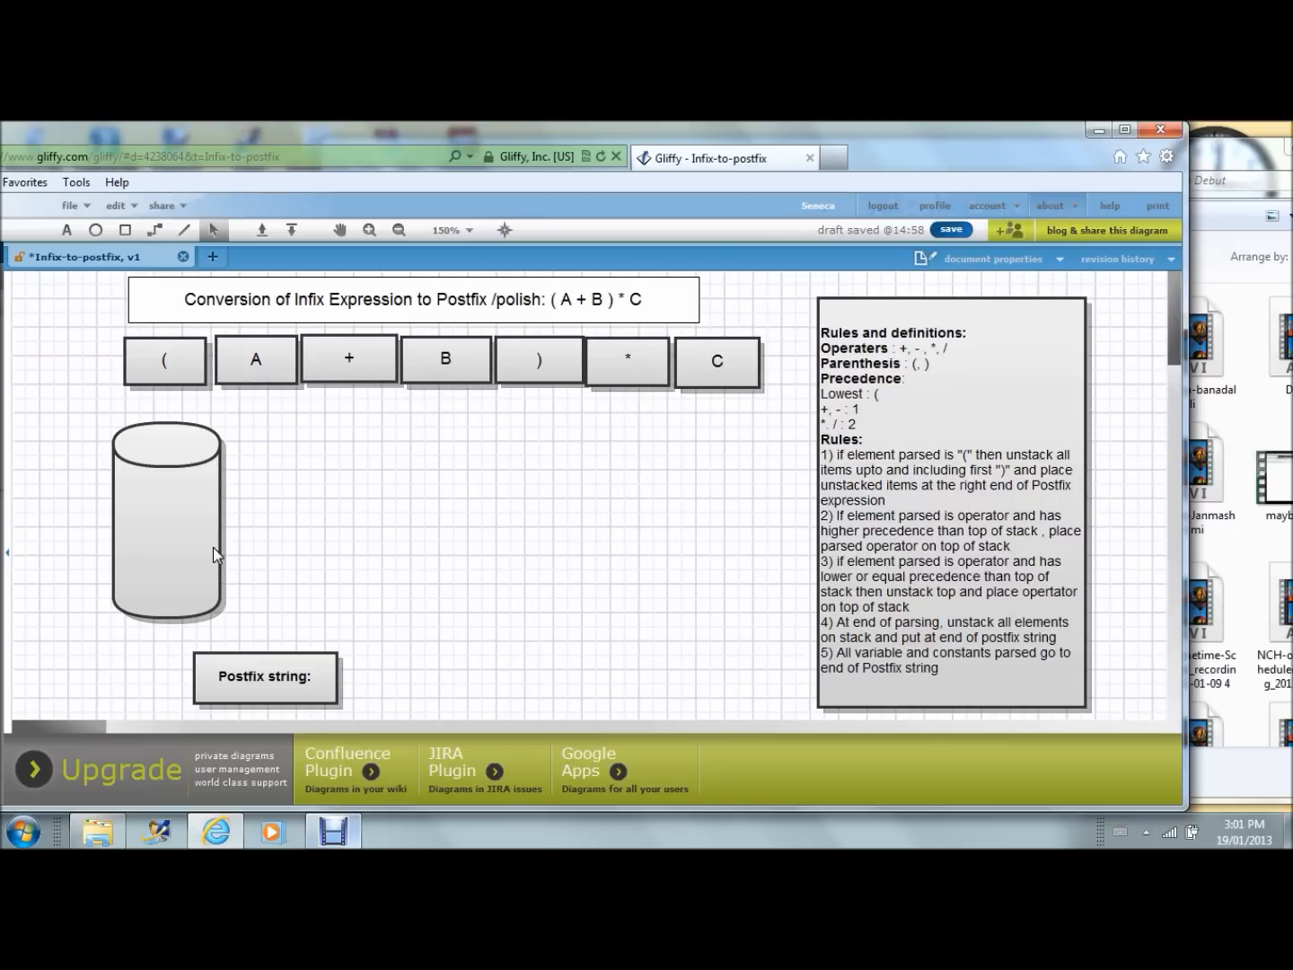
mouse_move(316, 576)
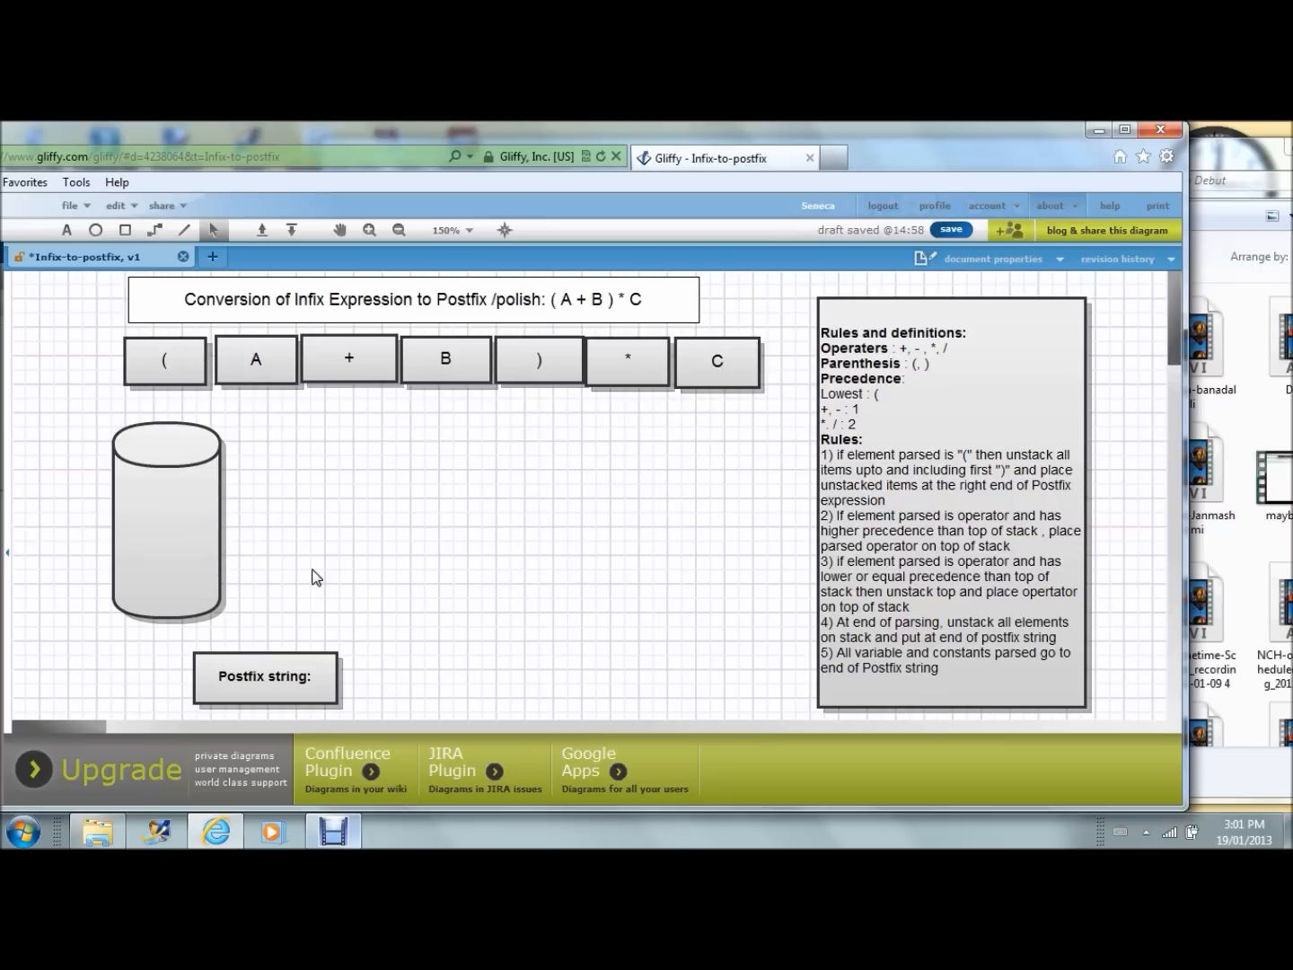
mouse_move(370, 682)
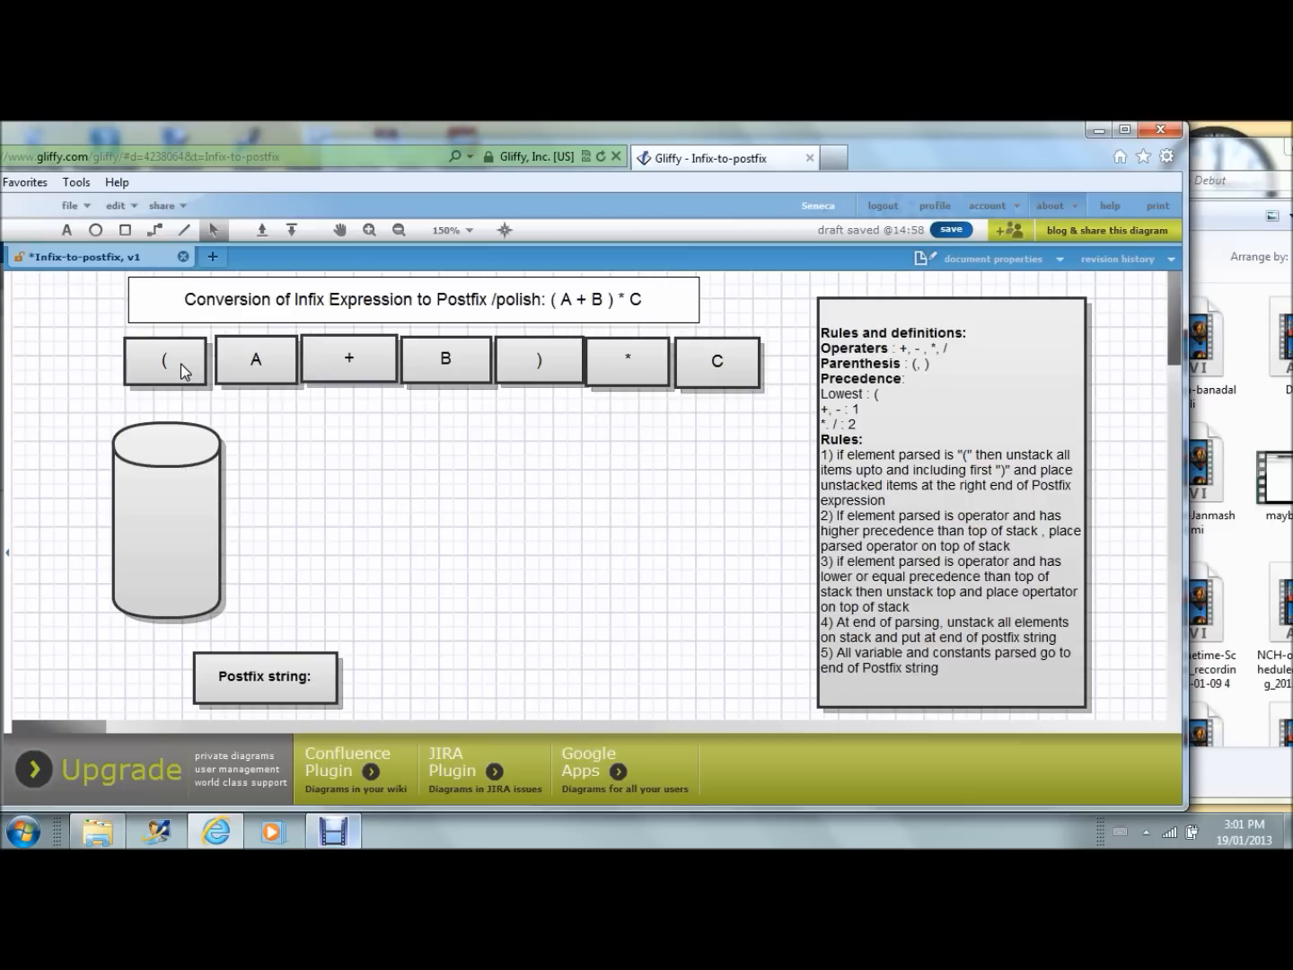
mouse_move(182, 368)
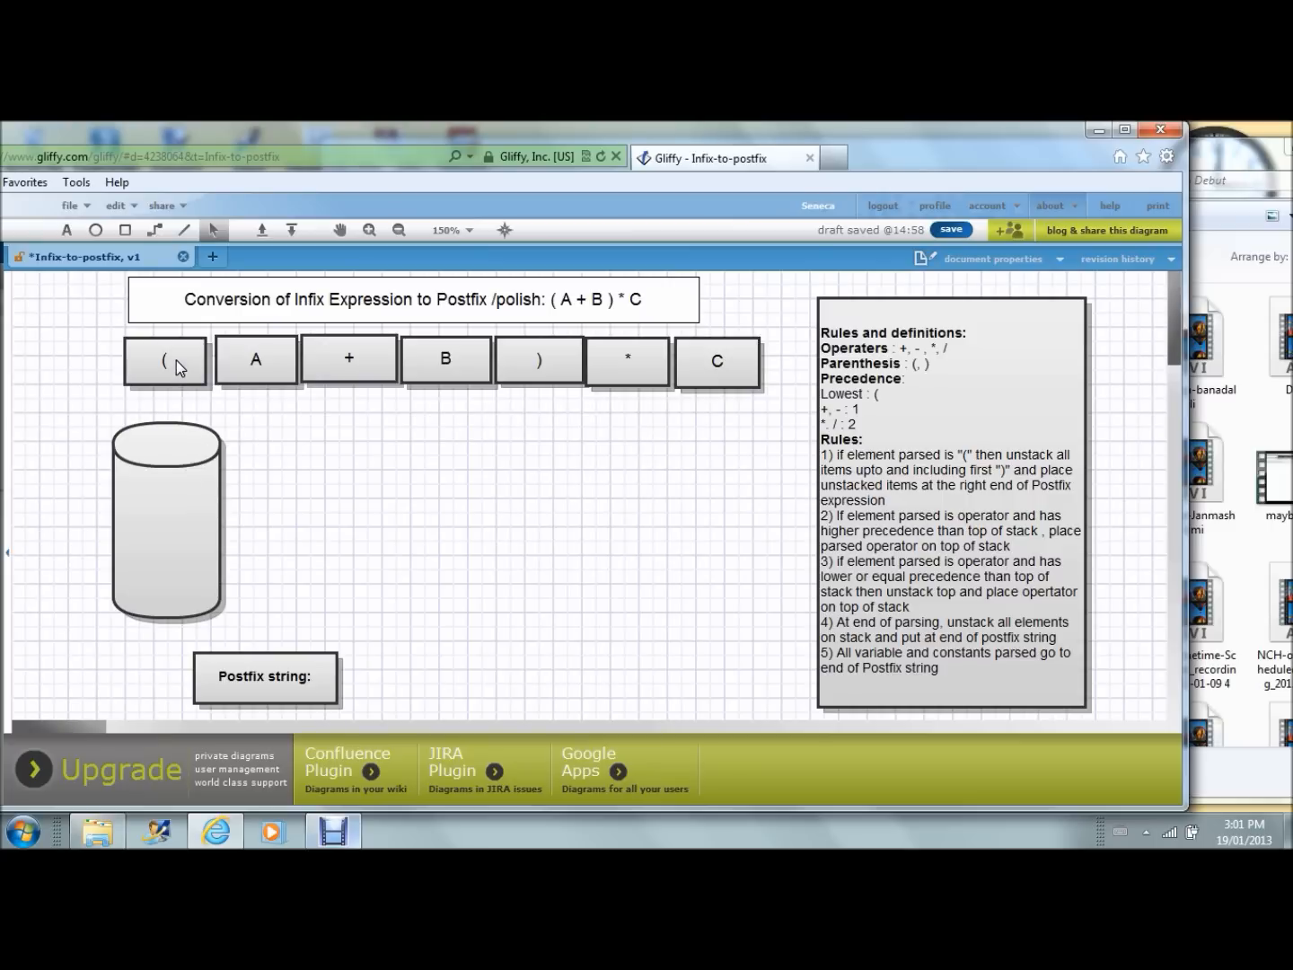
- Push the opening parenthesis ( to the bottom of the stack cylinder
click(166, 360)
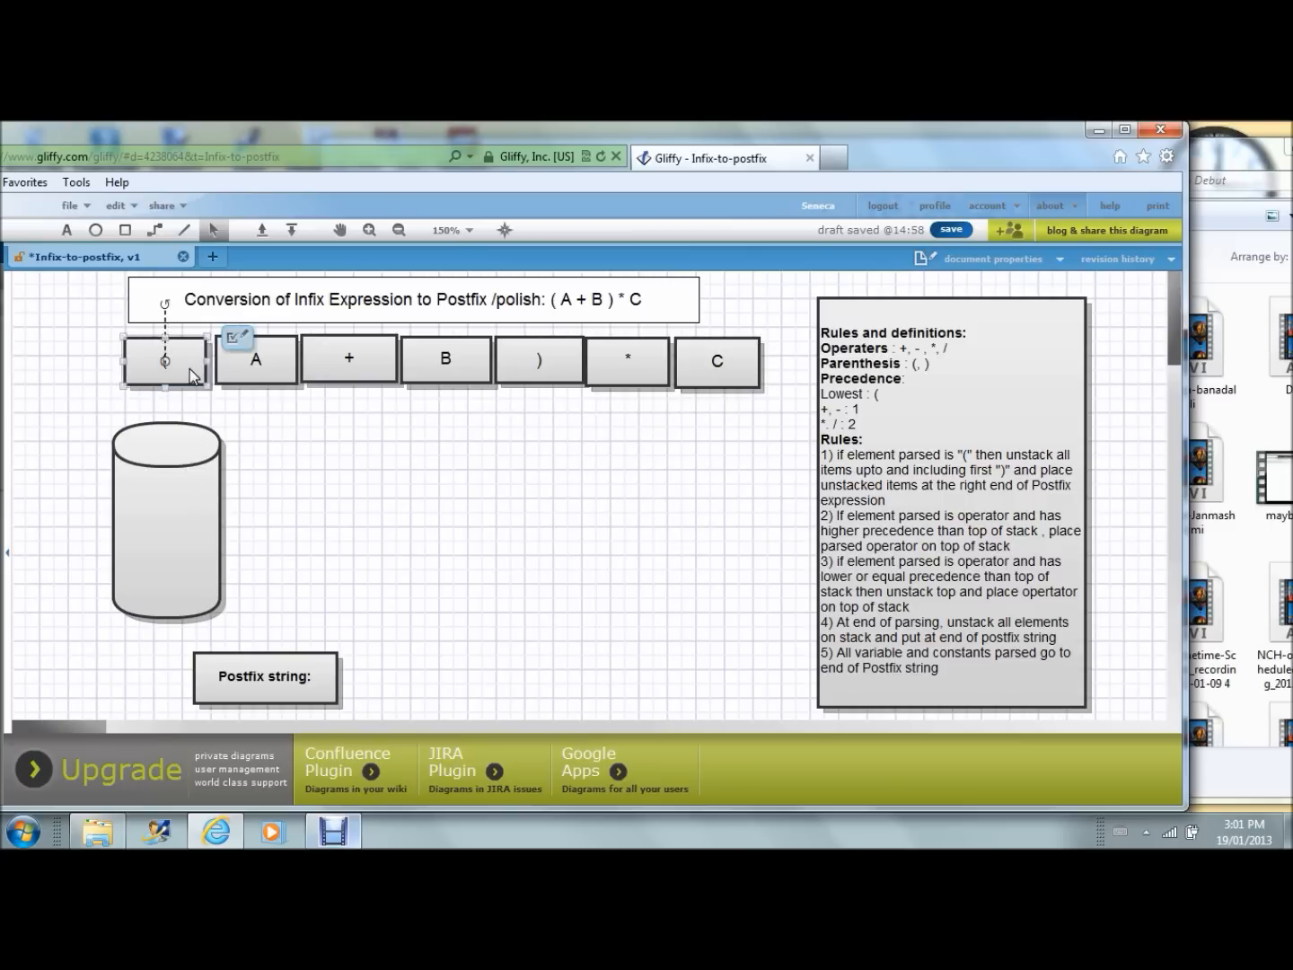
drag(165, 361, 165, 399)
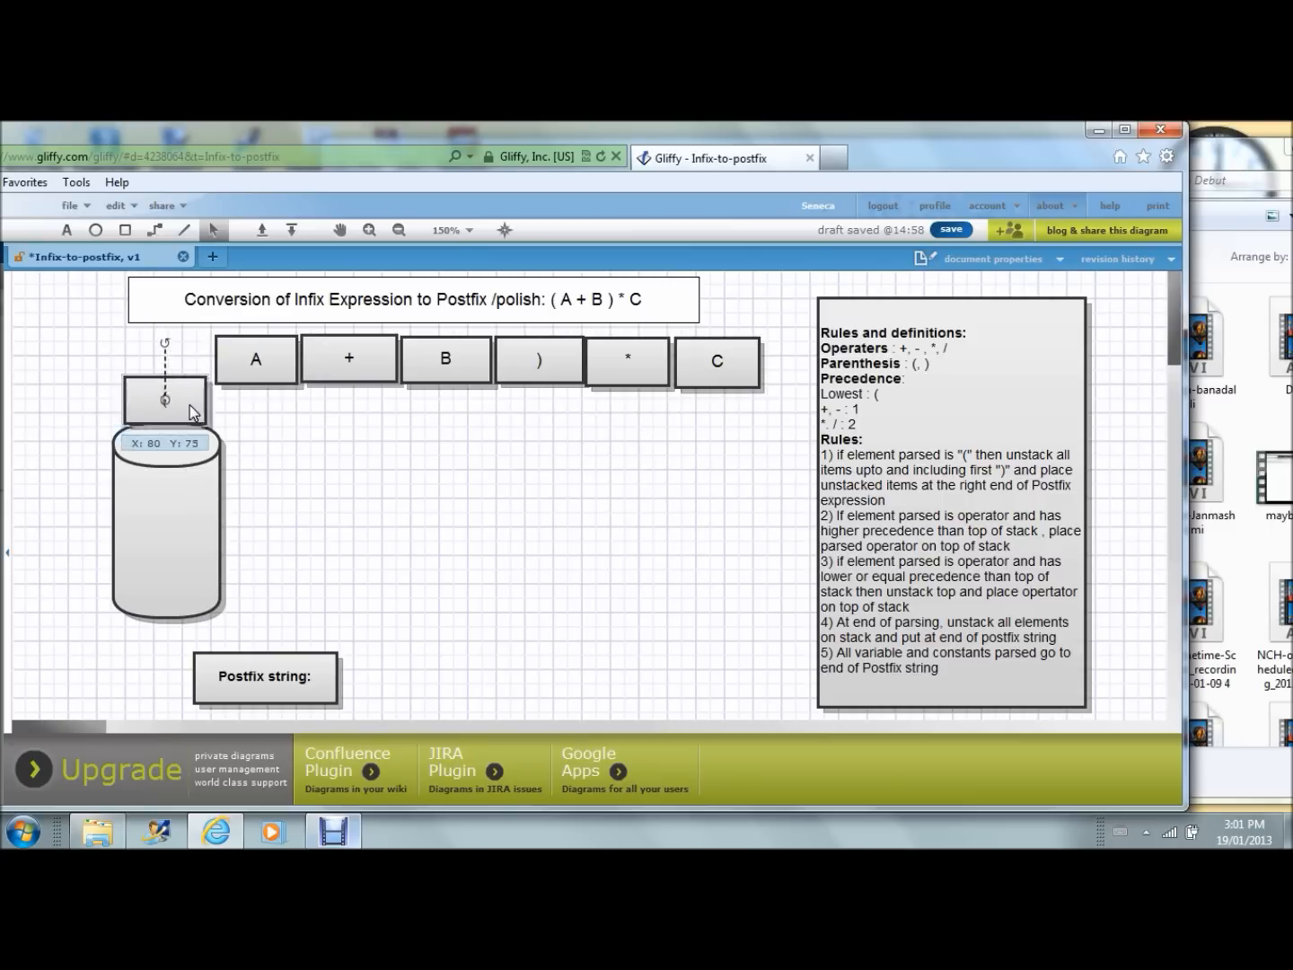
drag(164, 400, 174, 451)
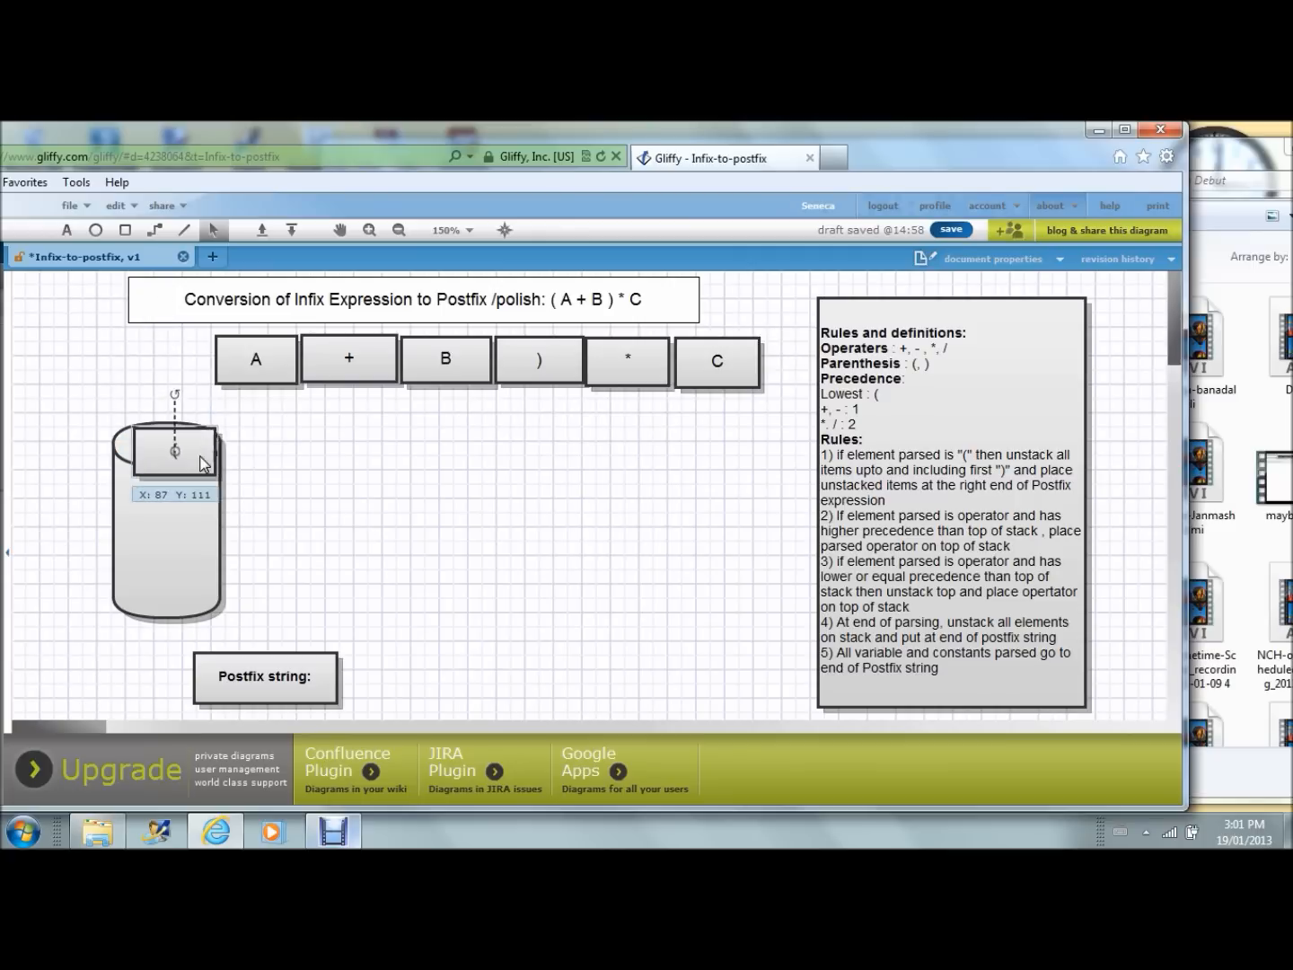
drag(175, 449, 162, 579)
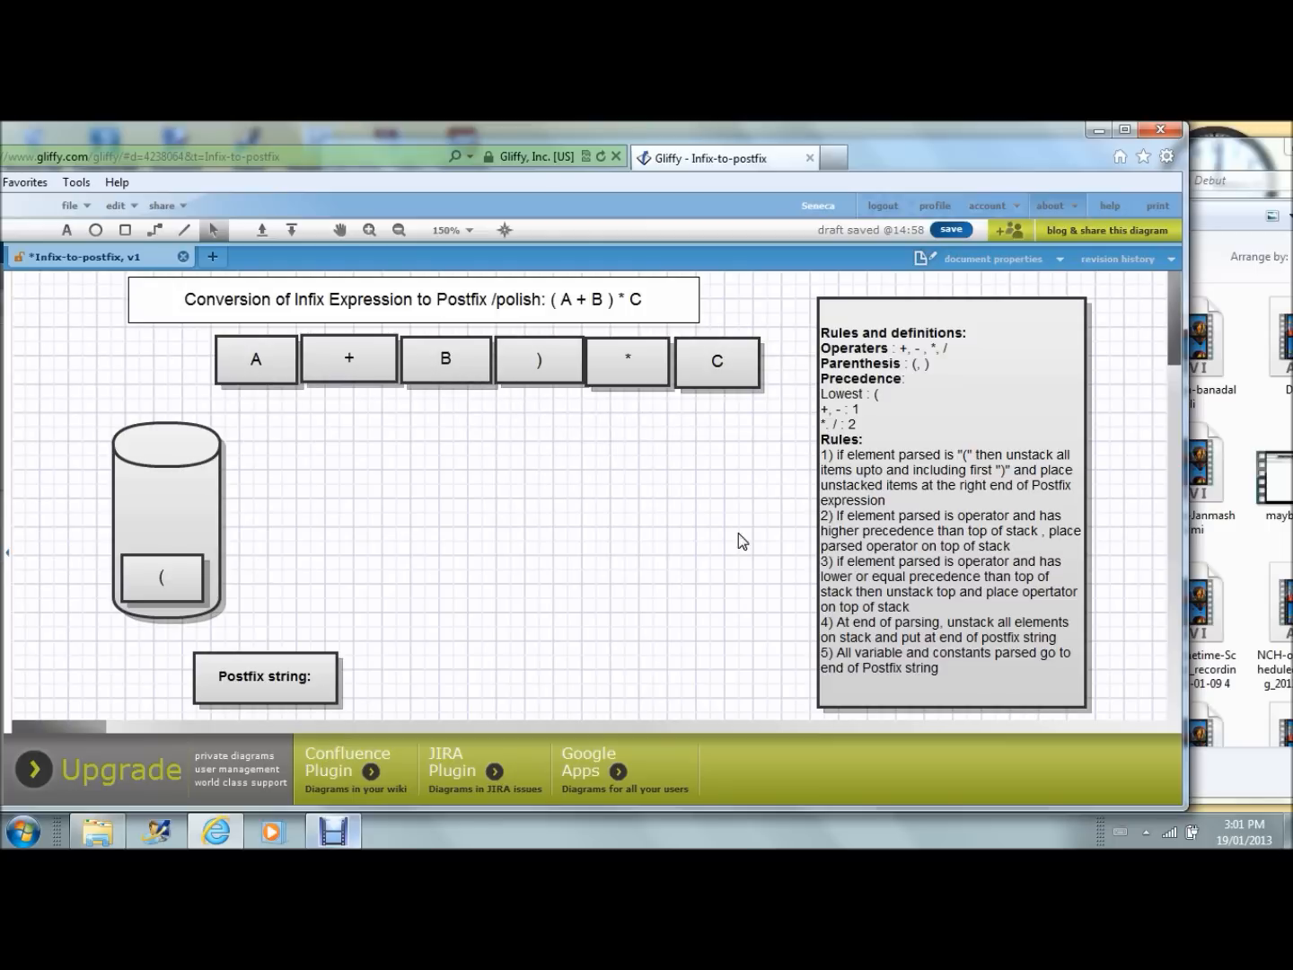
mouse_move(417, 386)
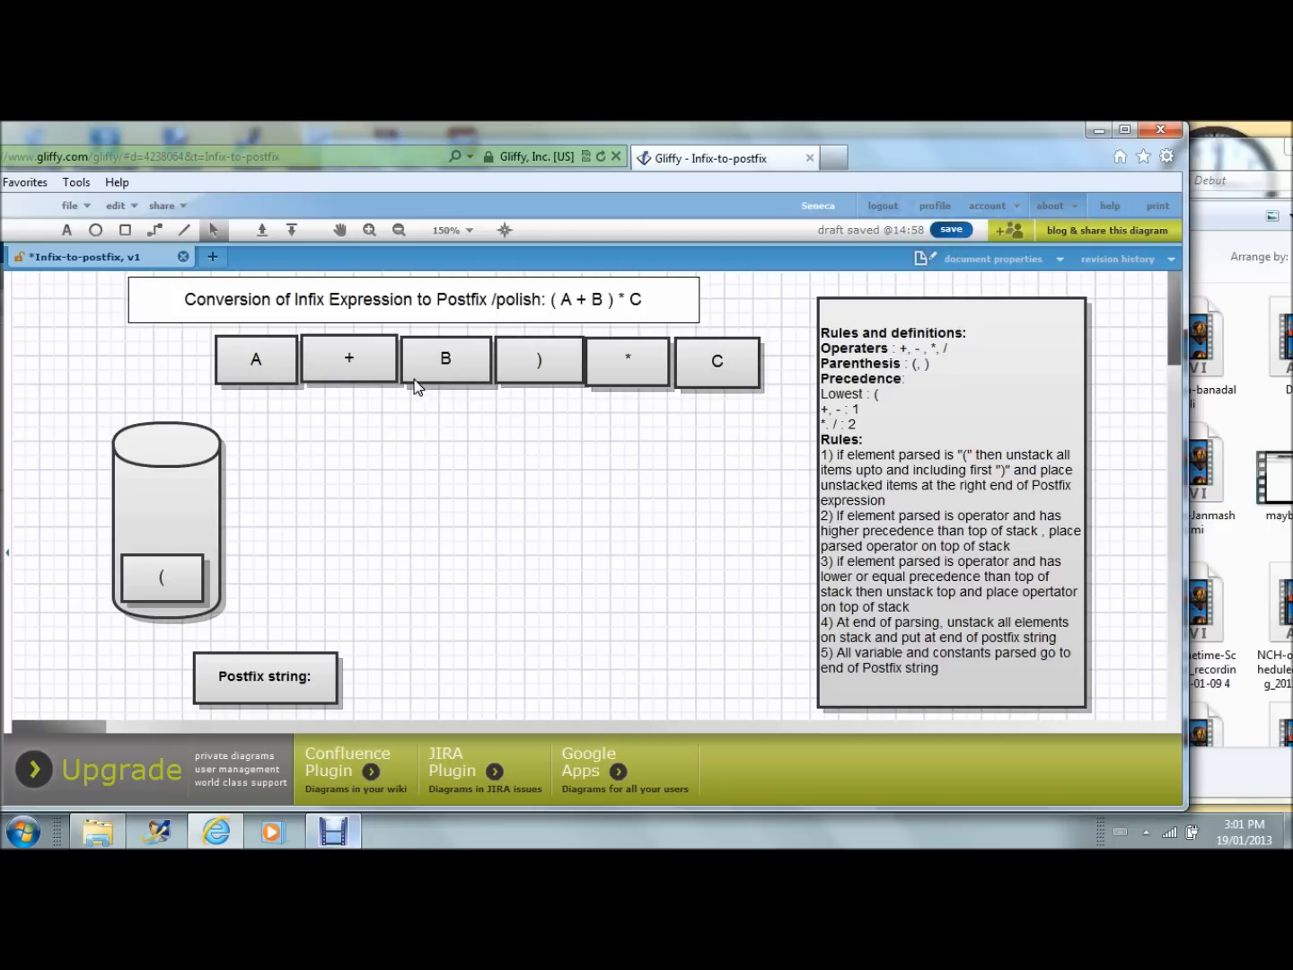
mouse_move(259, 378)
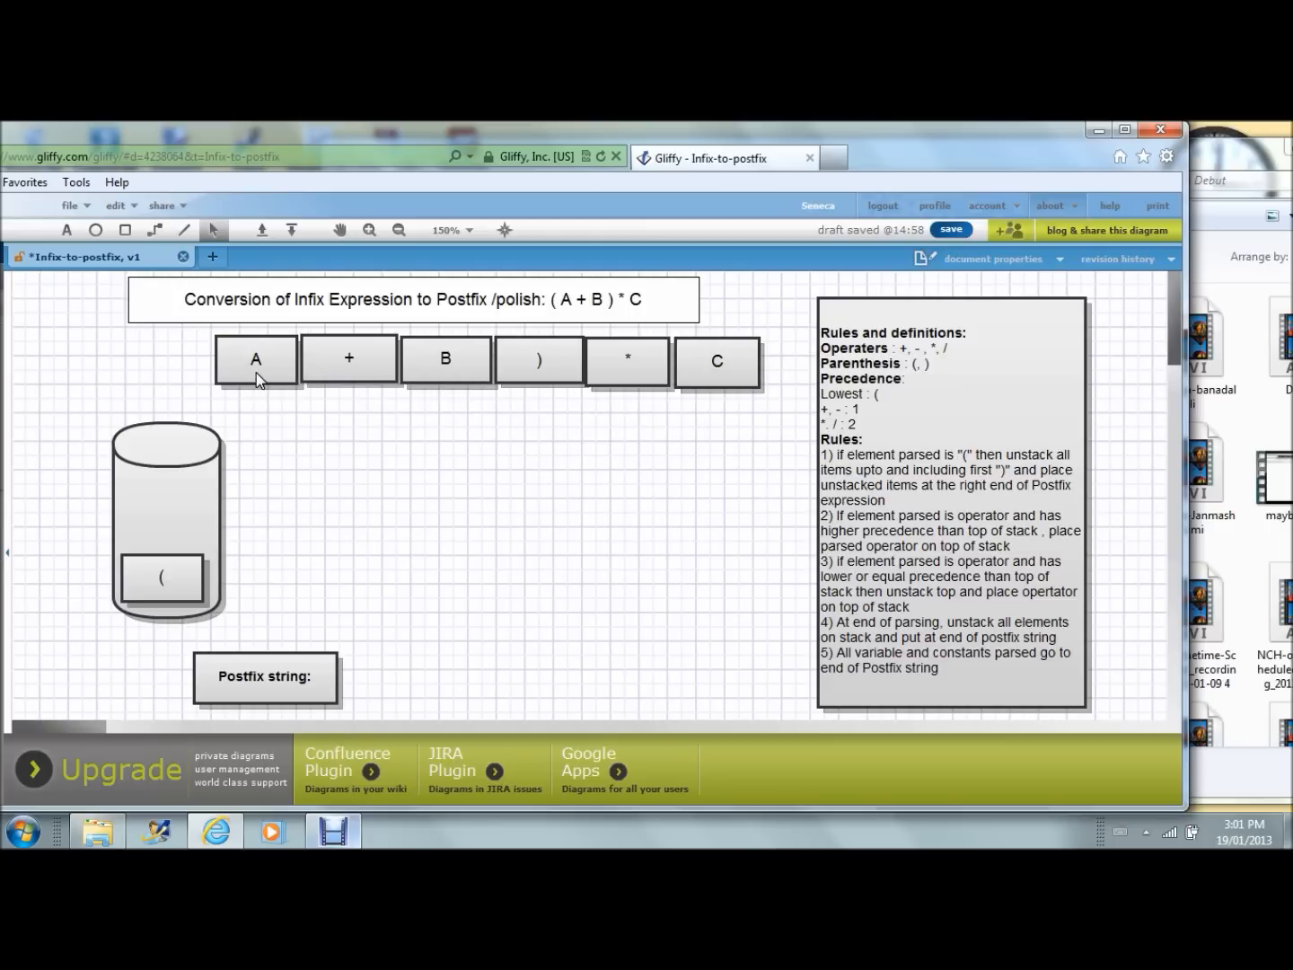
- Place A and B in the postfix string and push + onto the stack above (
drag(255, 359, 250, 382)
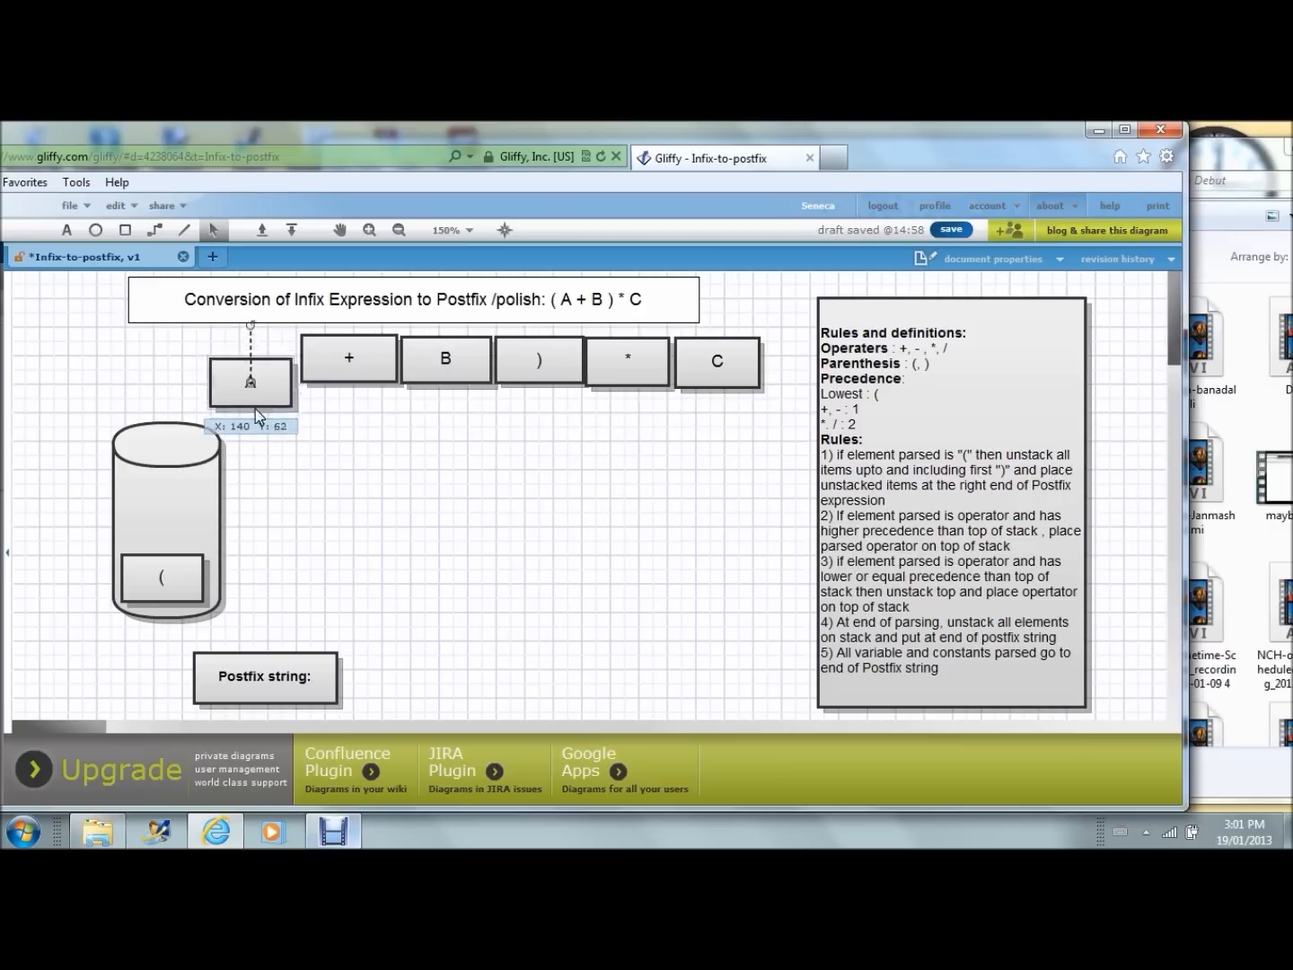
drag(249, 382, 383, 675)
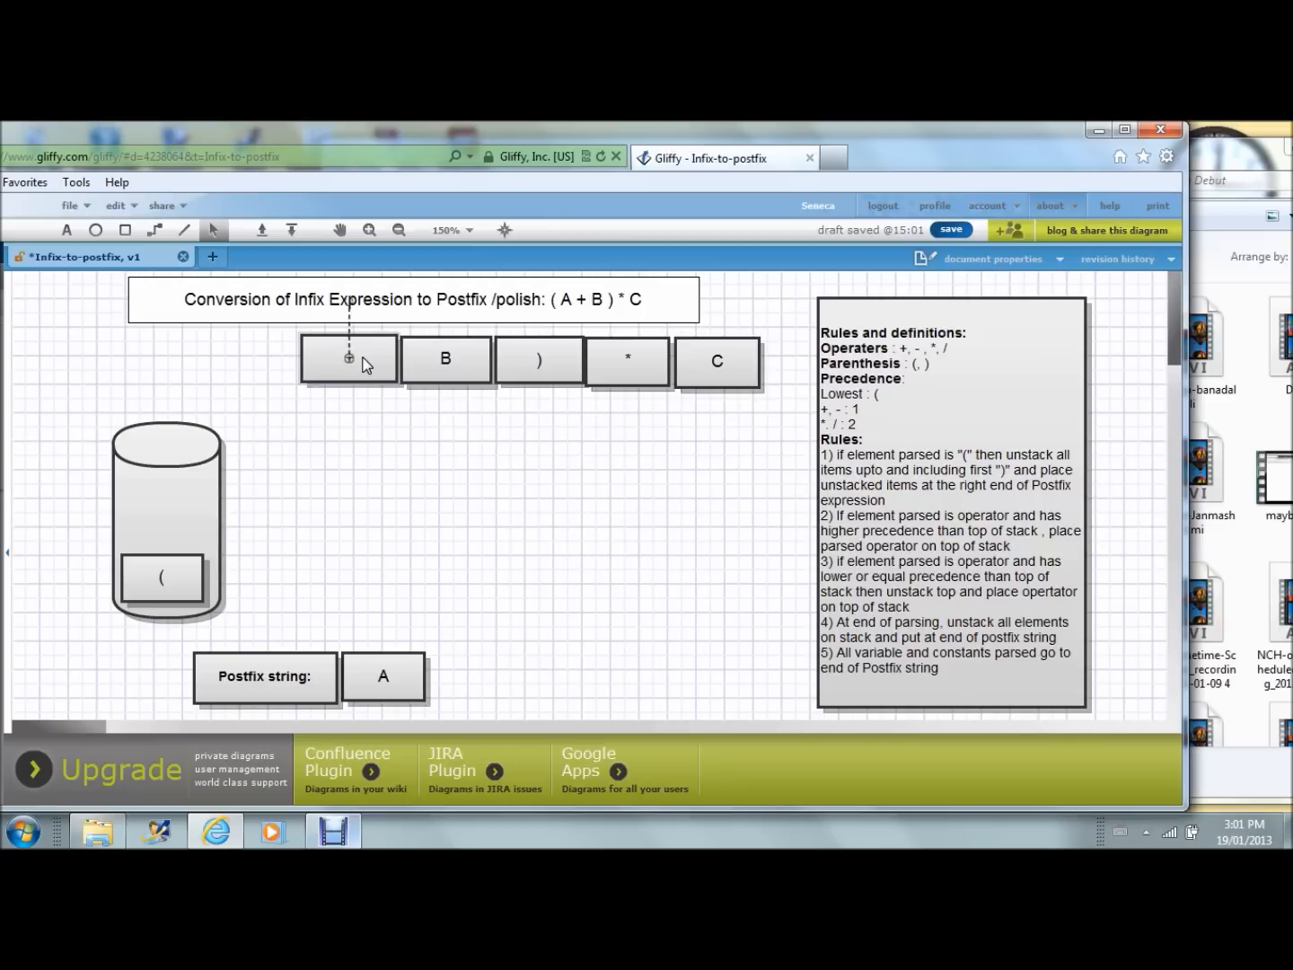
drag(348, 359, 180, 392)
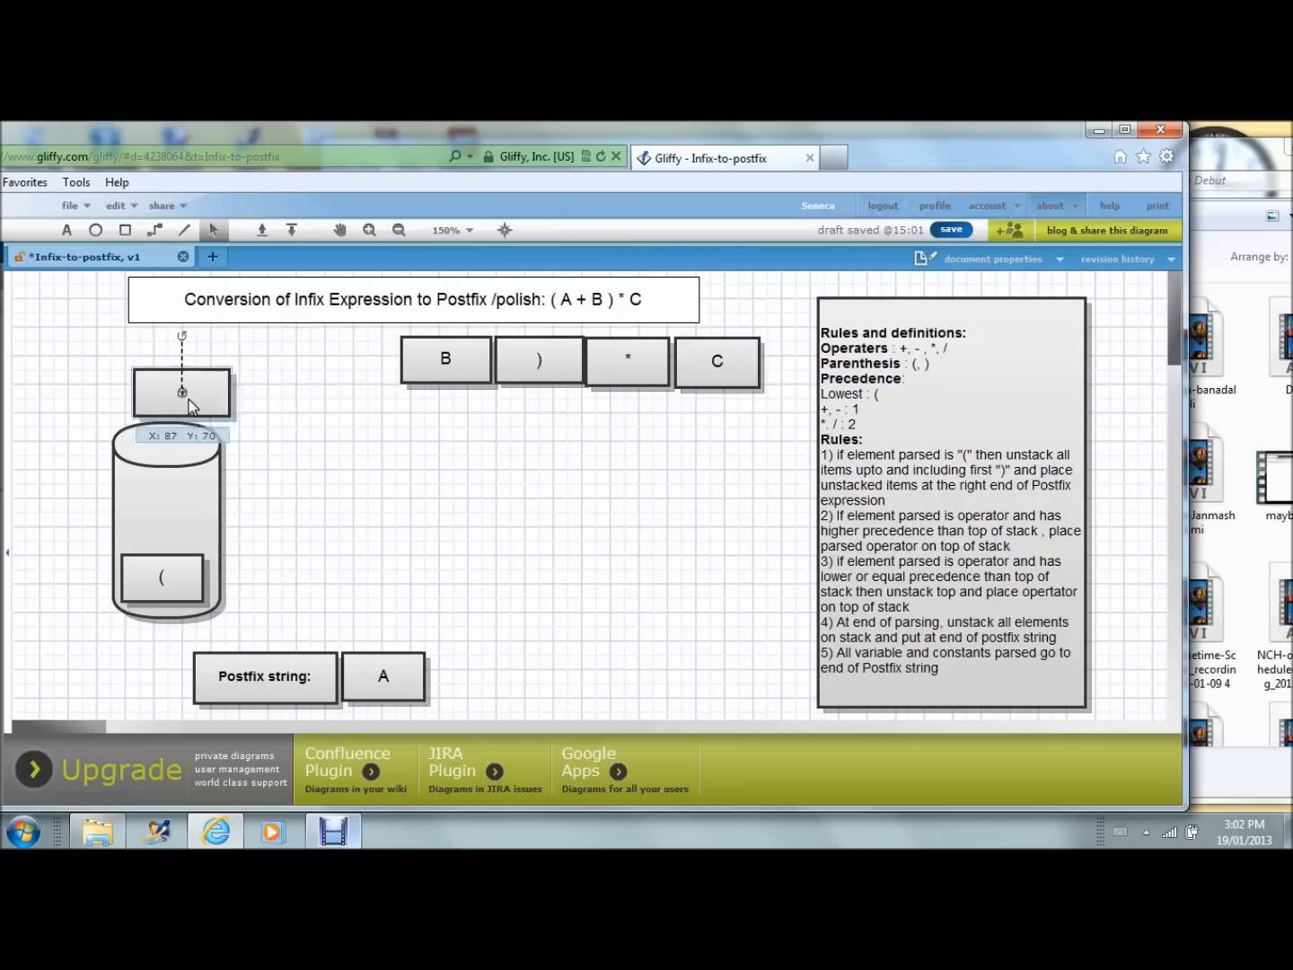
drag(181, 392, 182, 519)
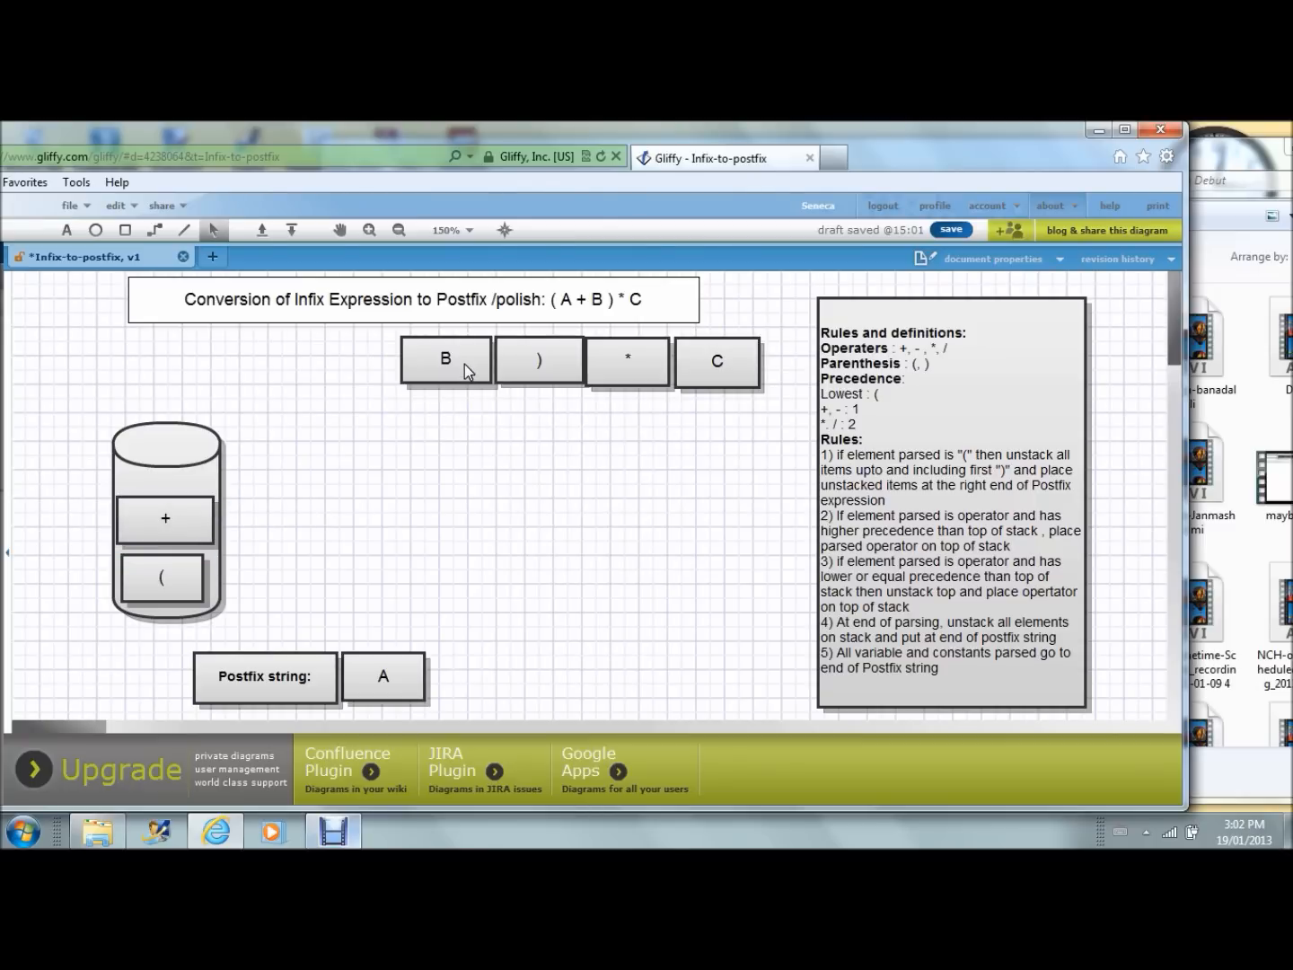
drag(446, 359, 472, 680)
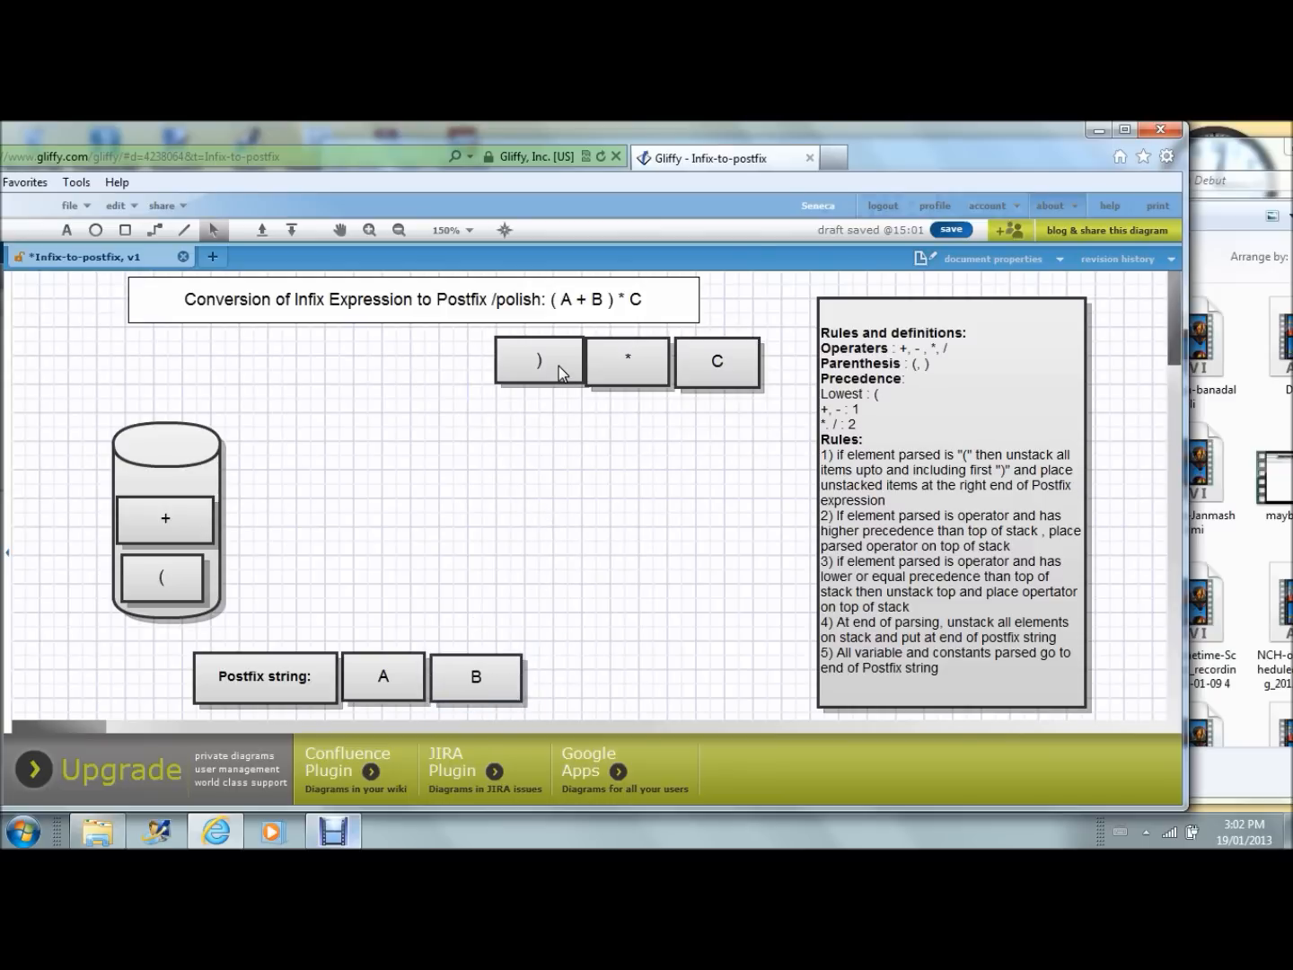
- Move the ) block off the expression row and set it beside the stack
click(538, 360)
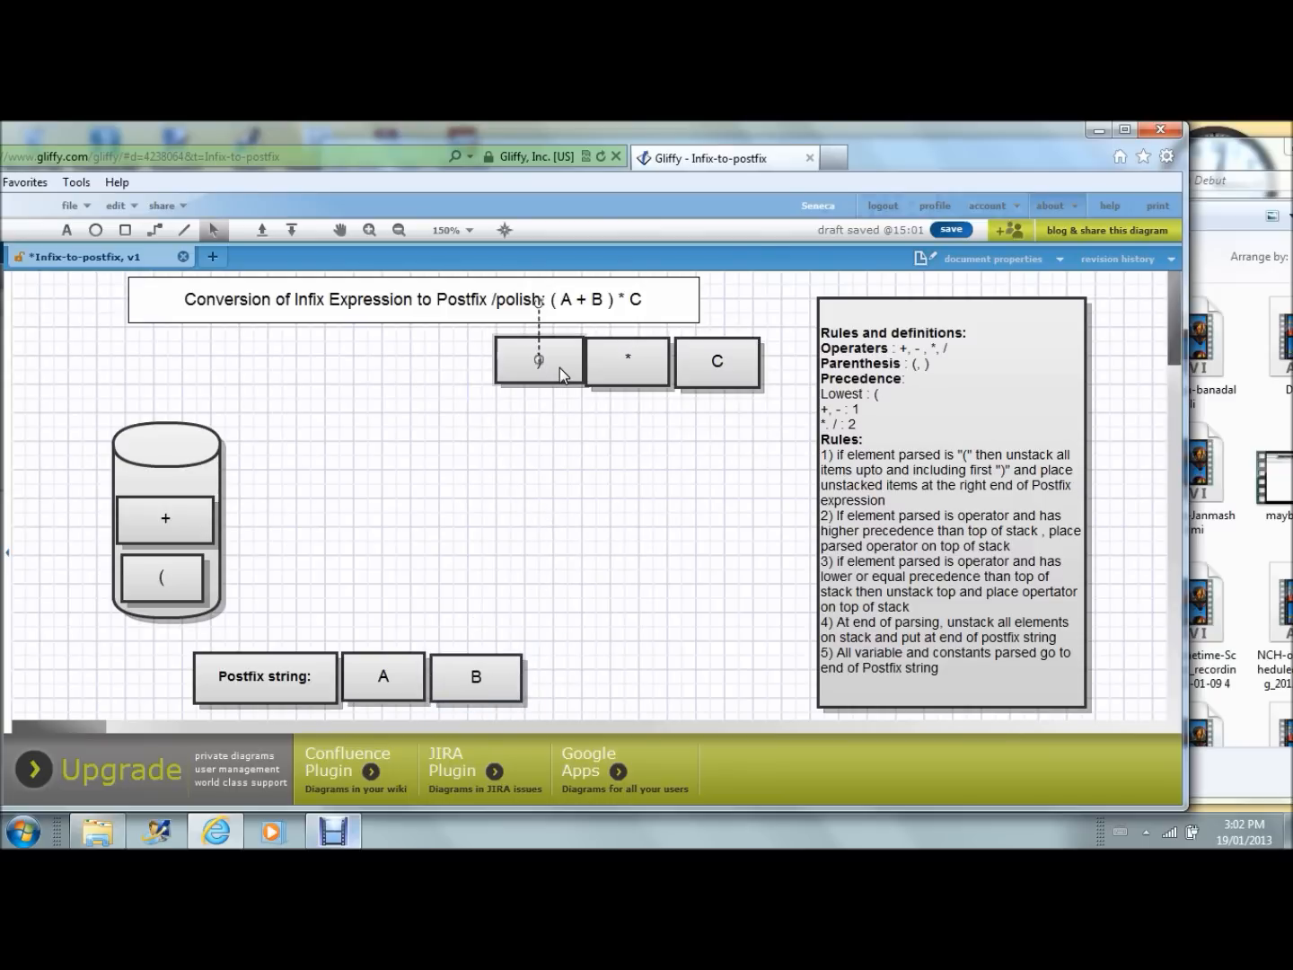
drag(536, 361, 211, 378)
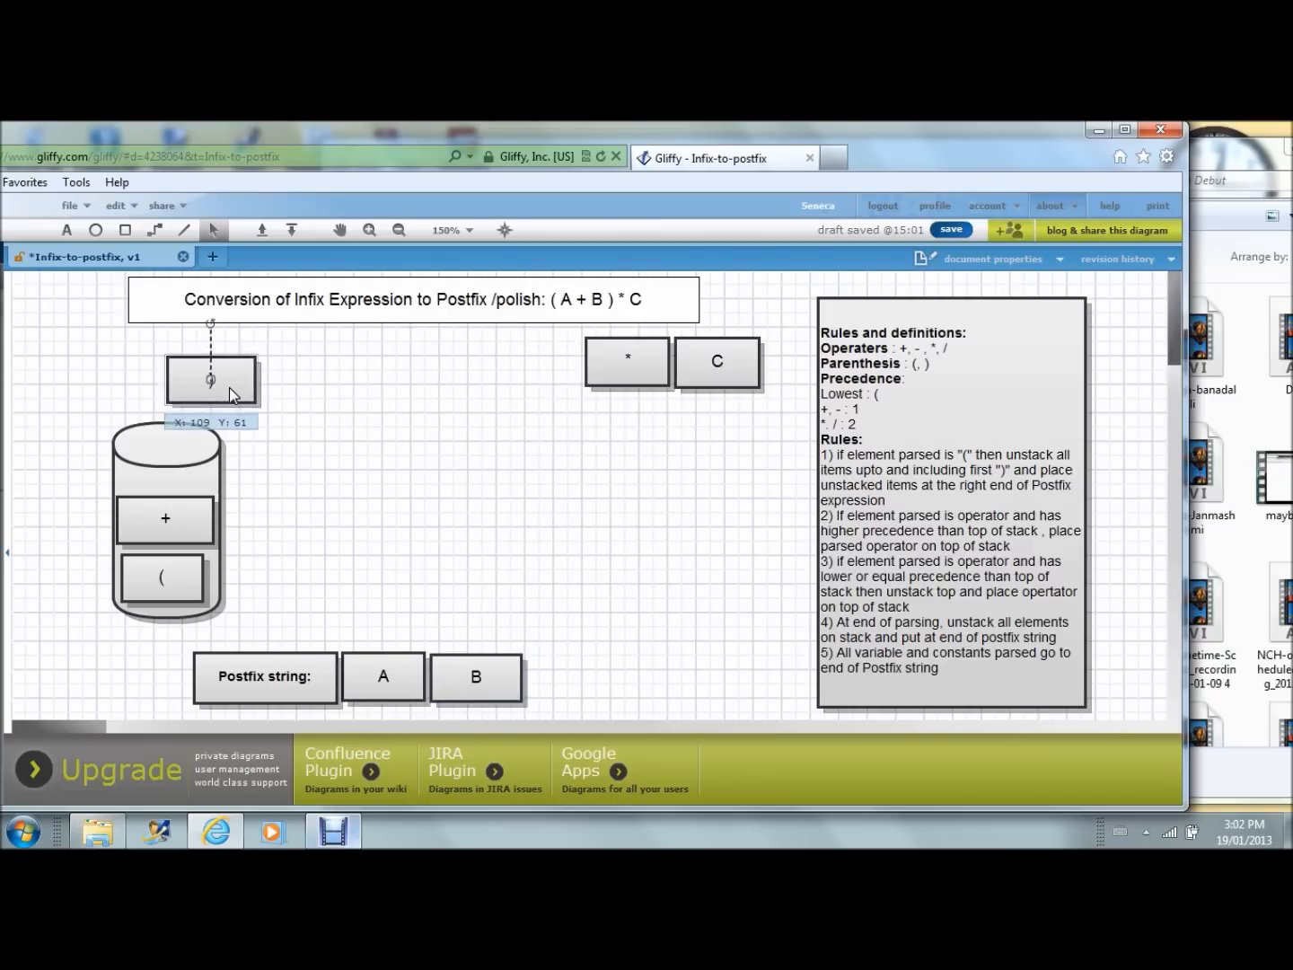
drag(211, 377, 312, 413)
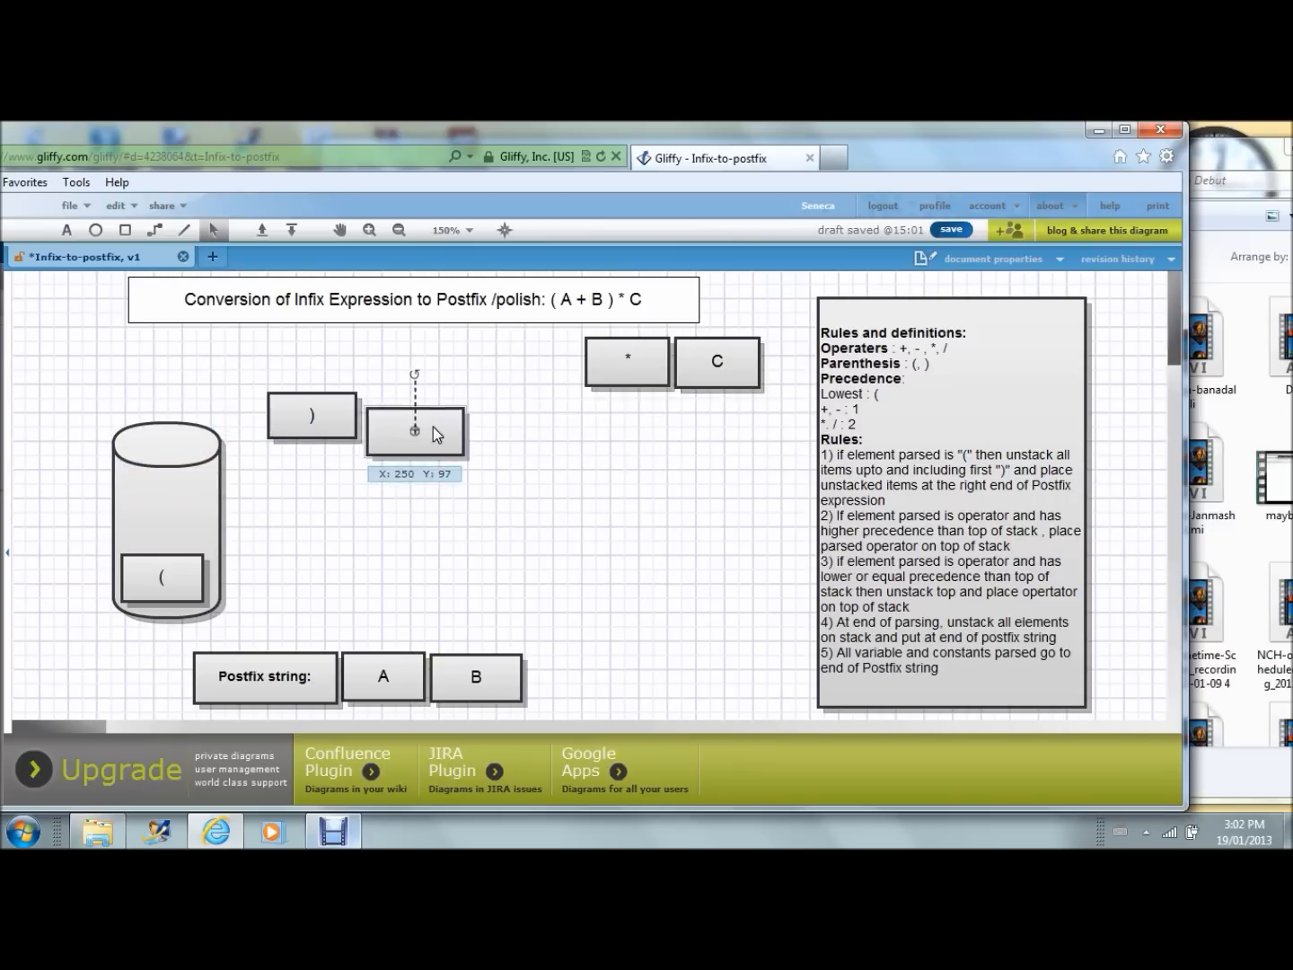
- Pop + into the postfix string after B and discard ( left of the stack
drag(414, 431, 575, 681)
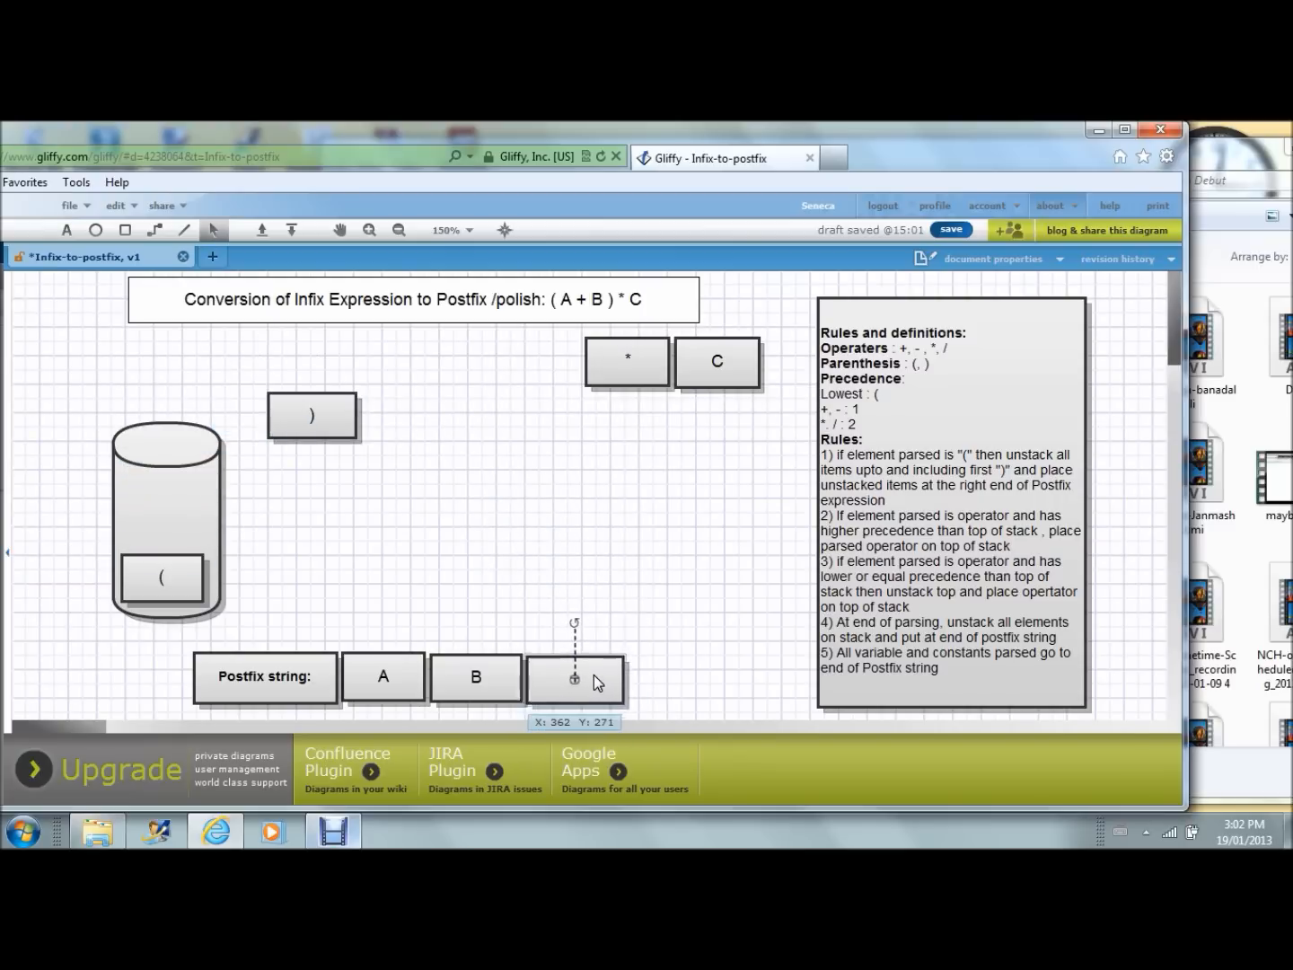
mouse_move(593, 682)
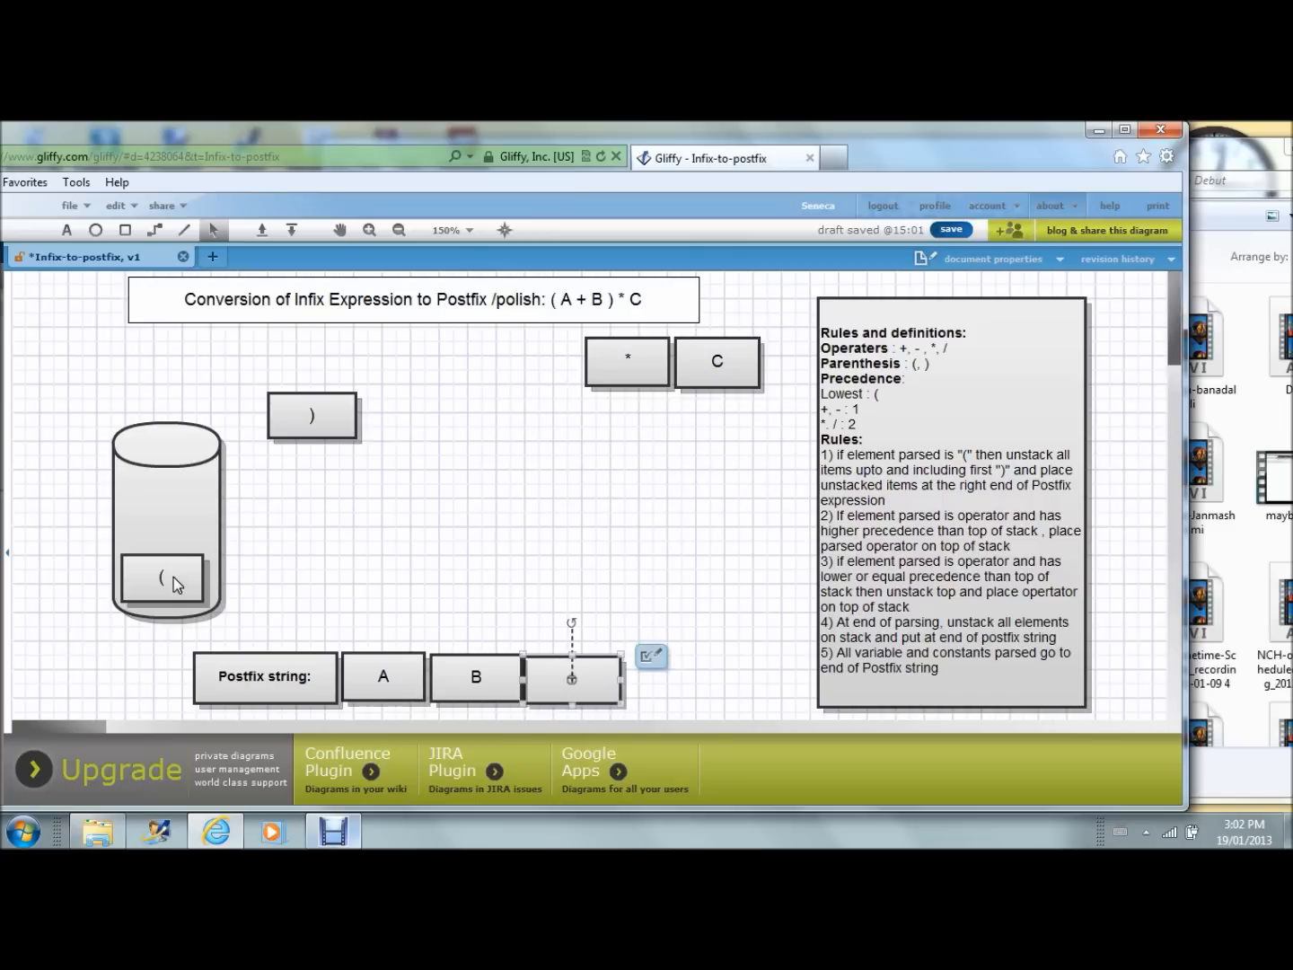
drag(175, 579, 170, 395)
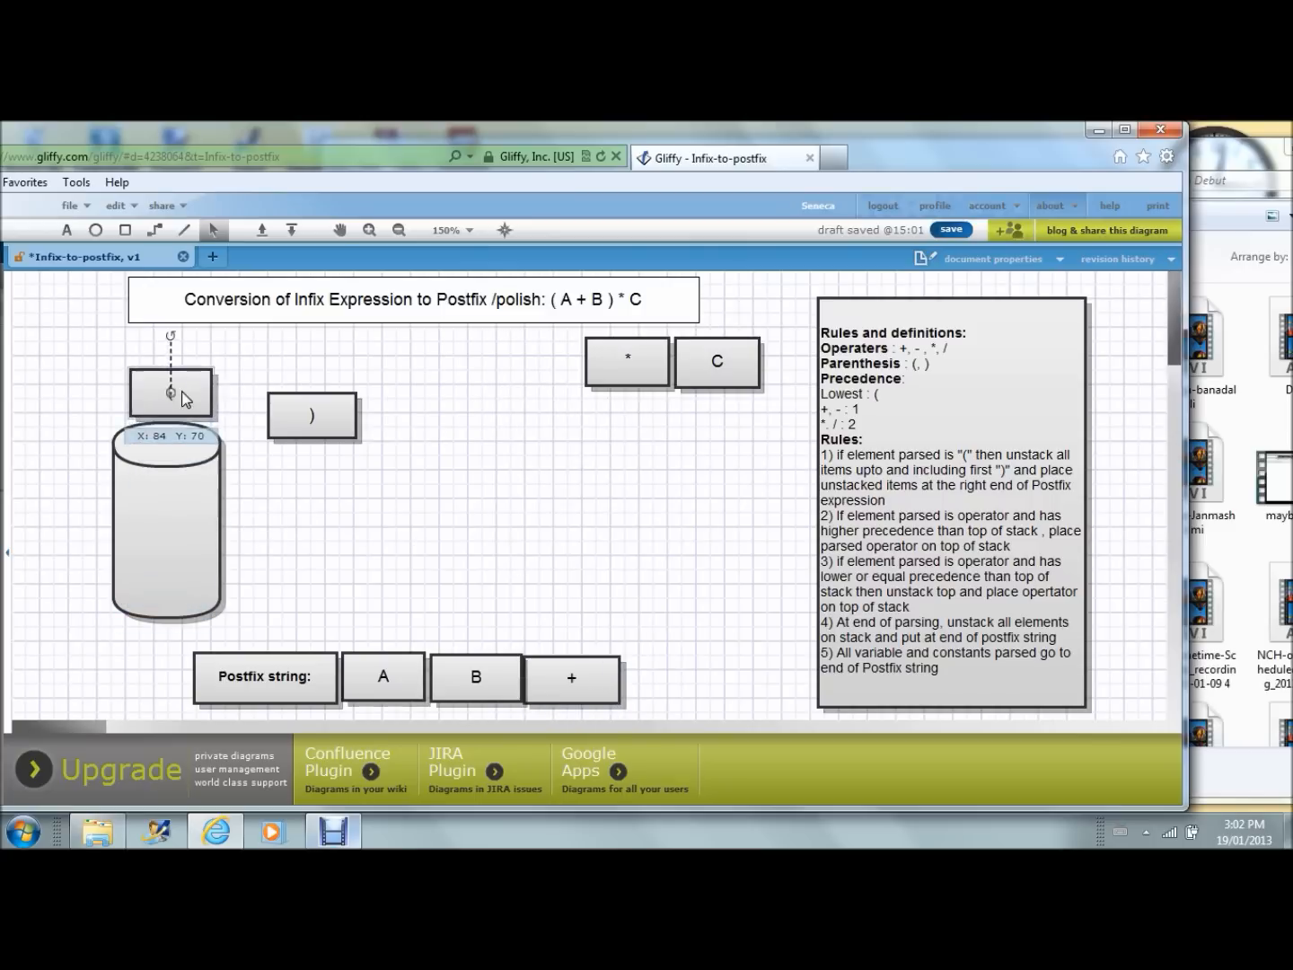
drag(171, 391, 49, 611)
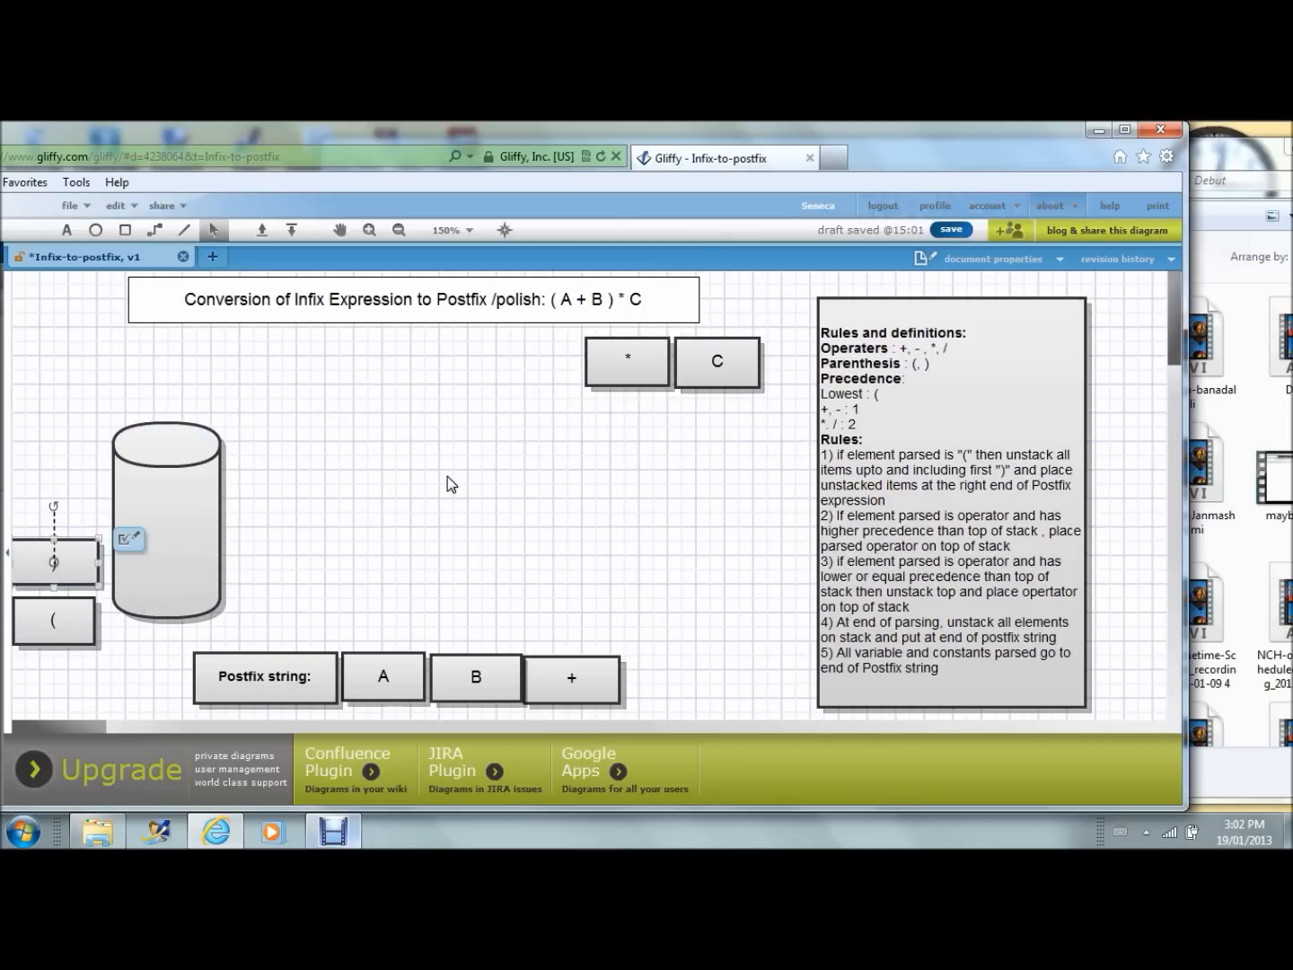
mouse_move(641, 375)
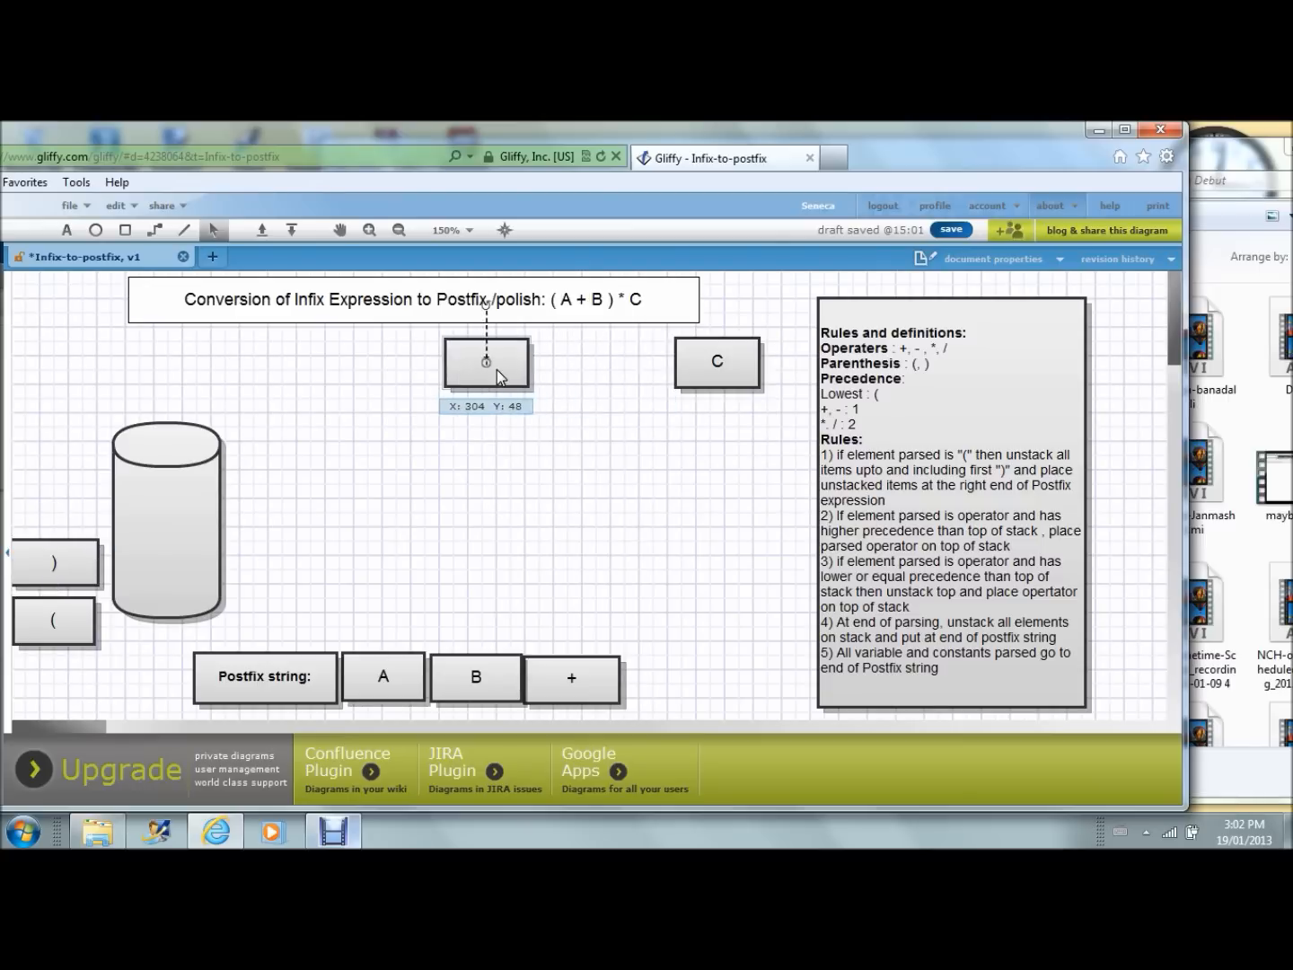
- Push * onto the stack, append C after +, then pop * to complete A B + C *
drag(485, 363, 213, 372)
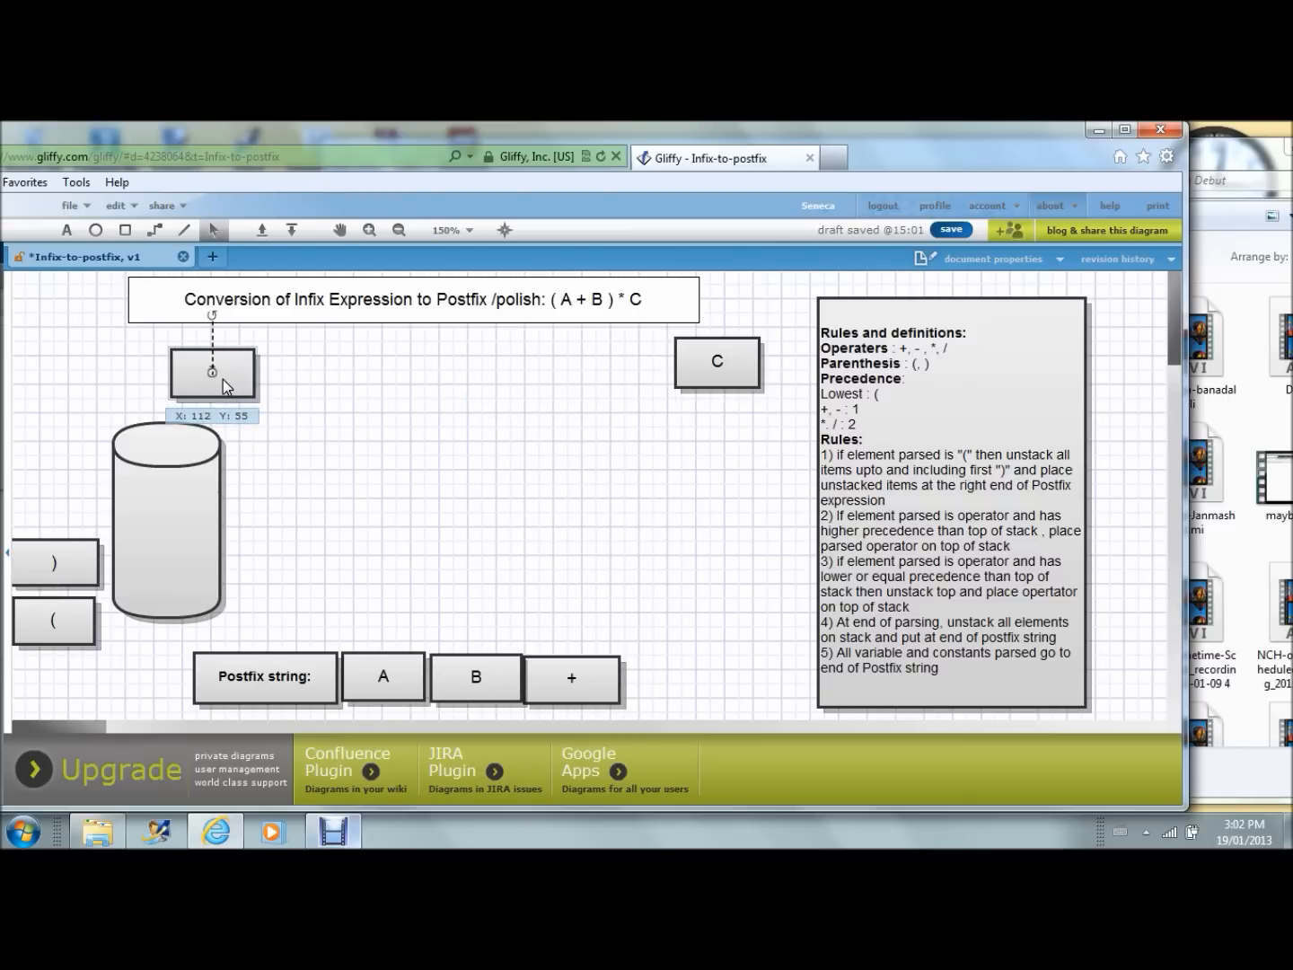
drag(212, 371, 166, 574)
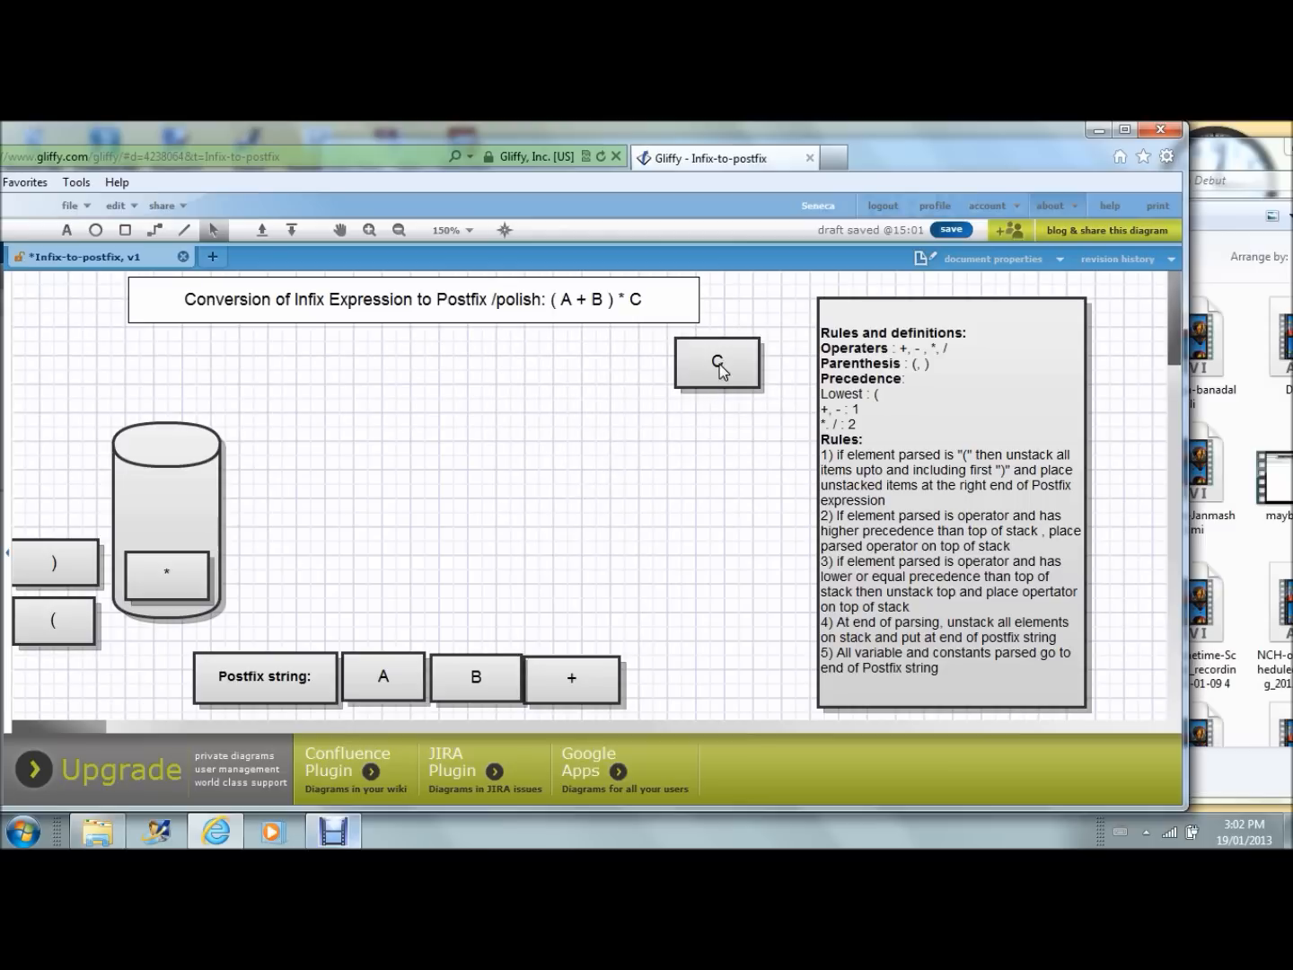
drag(717, 363, 708, 534)
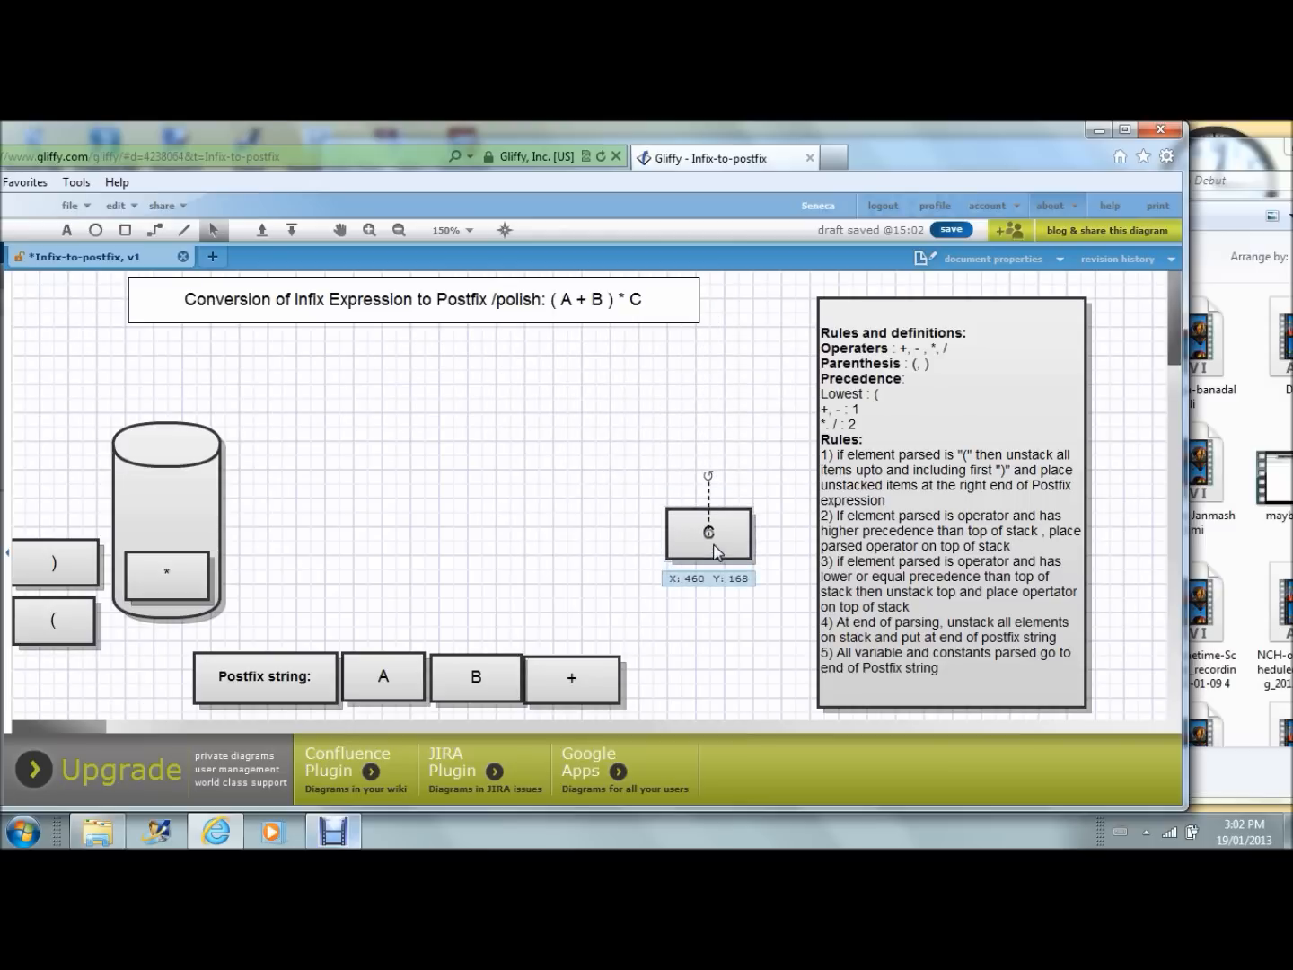
drag(709, 530, 666, 678)
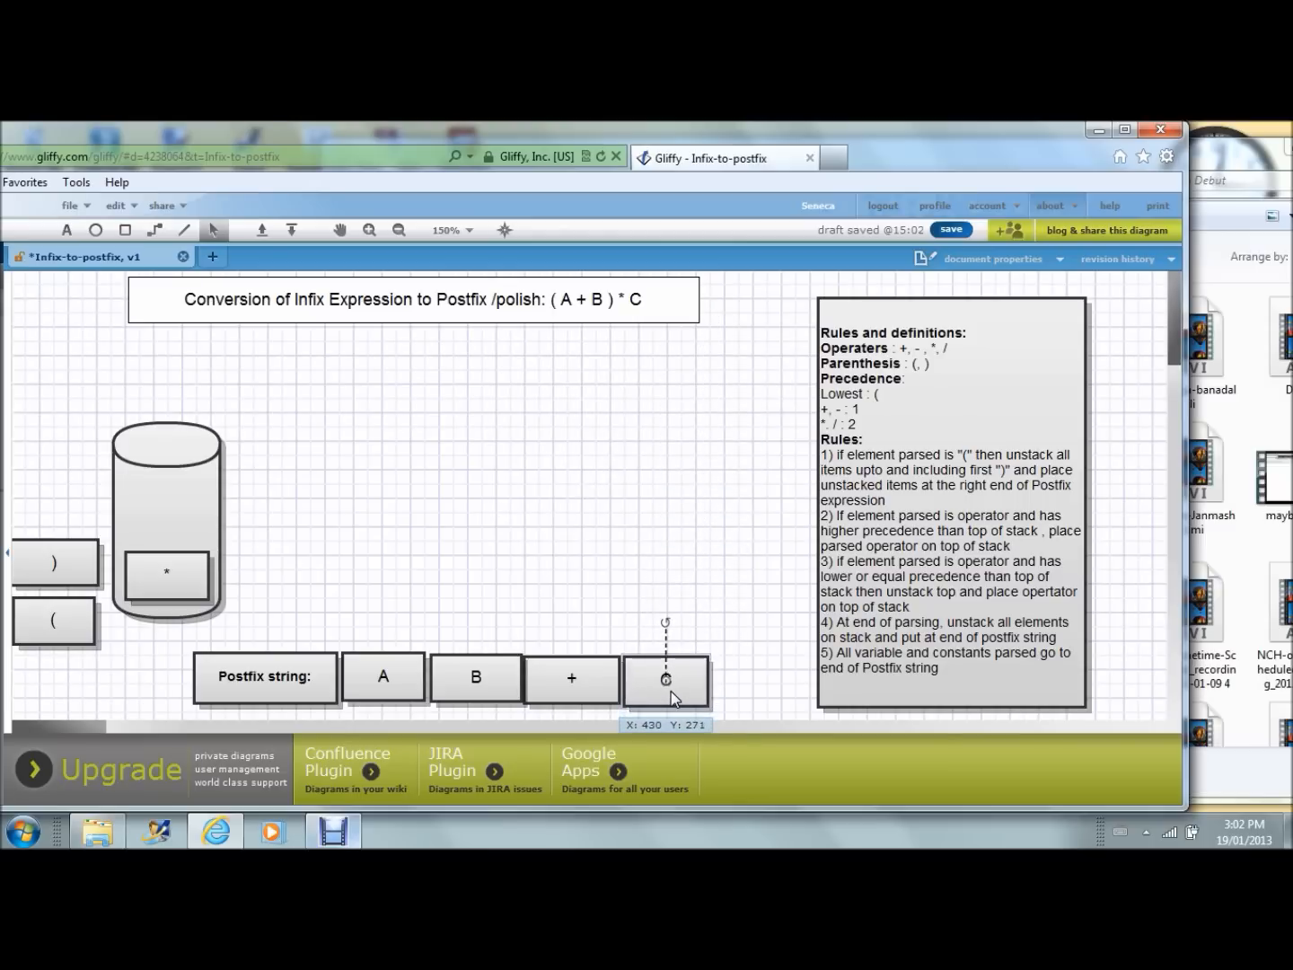
click(665, 680)
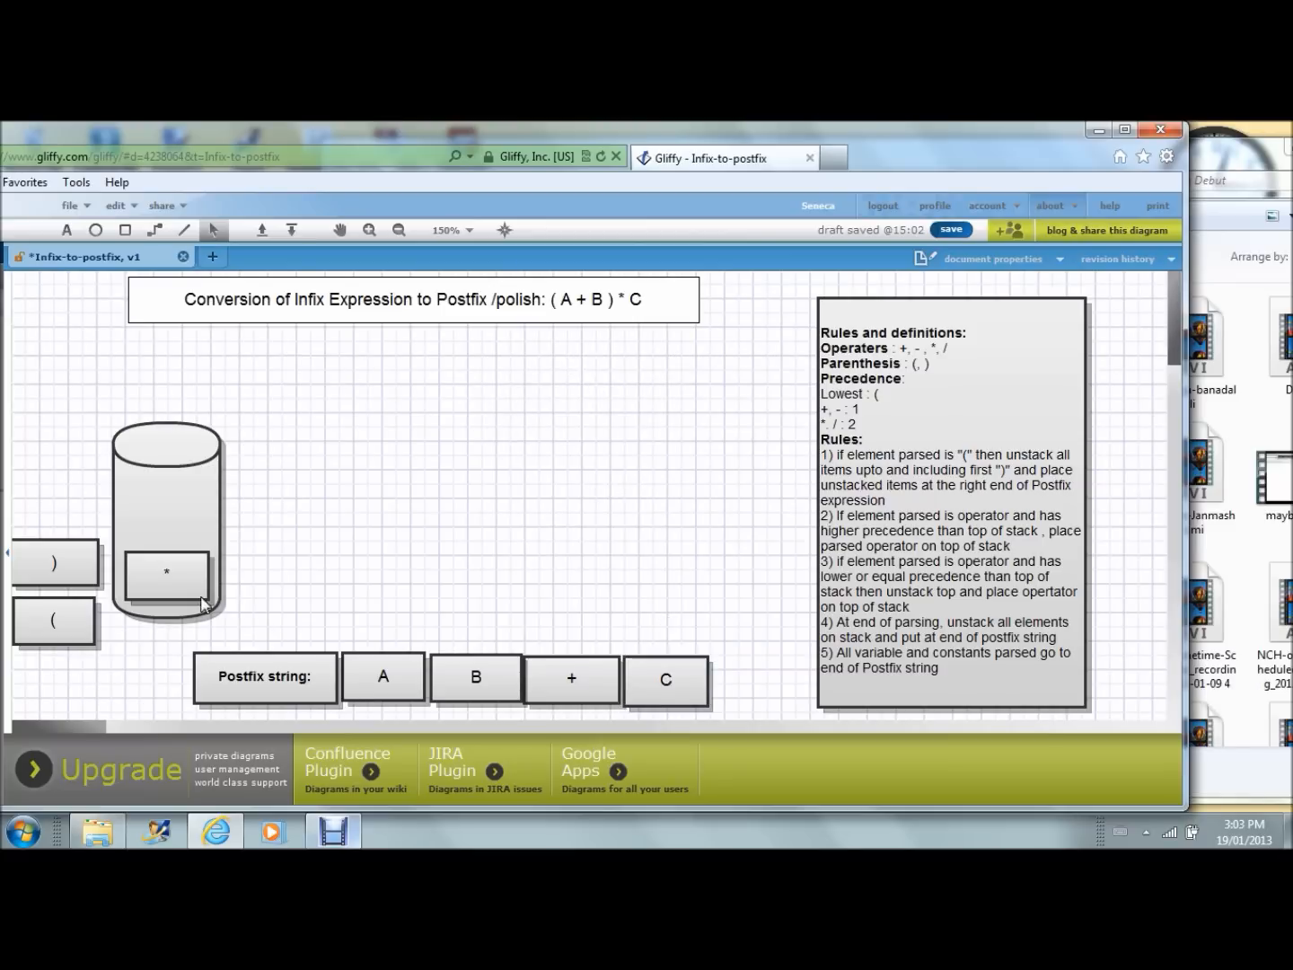
mouse_move(195, 588)
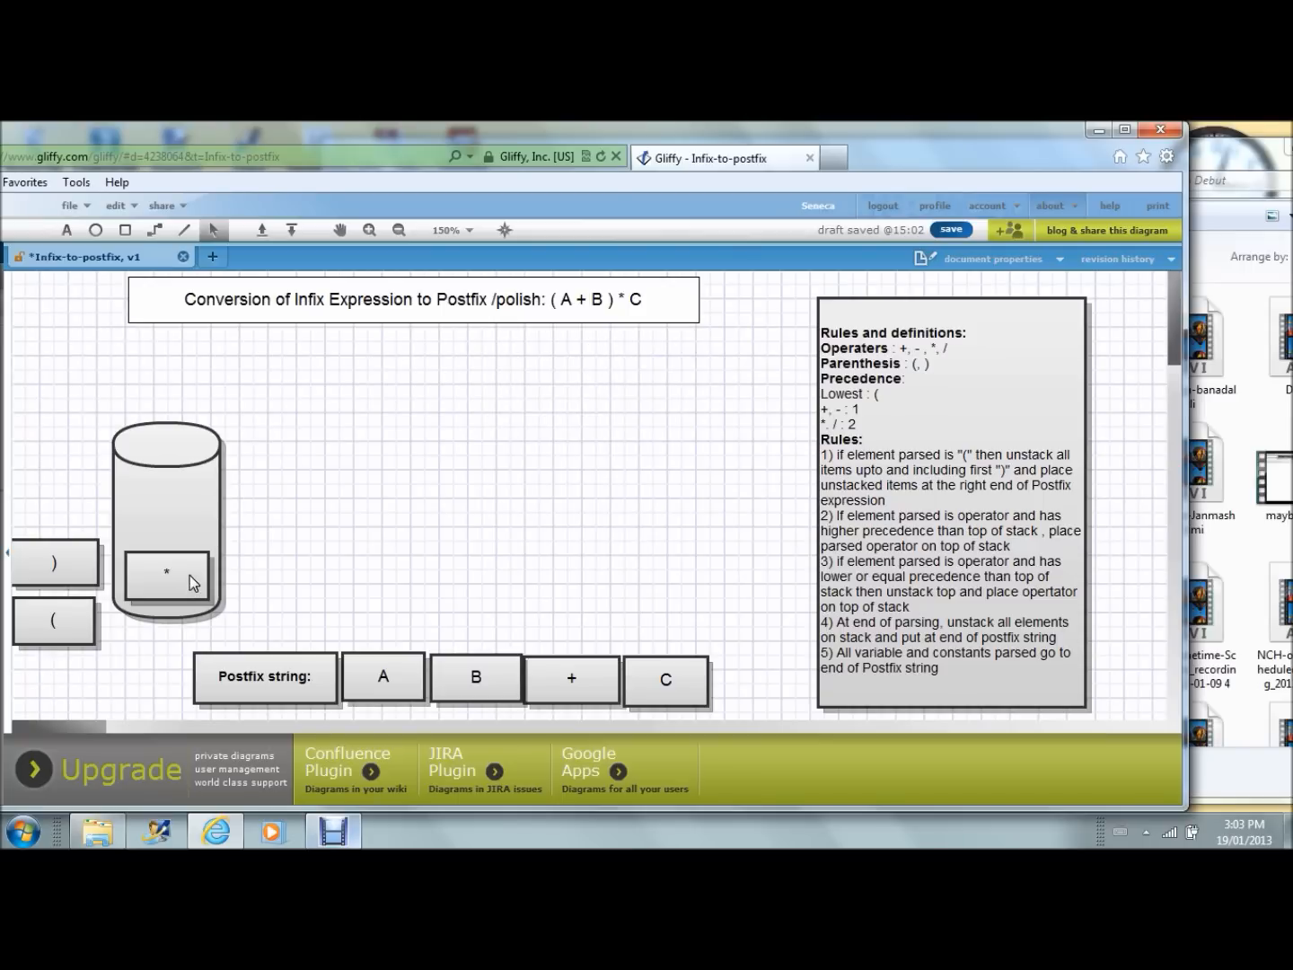
drag(166, 573, 278, 401)
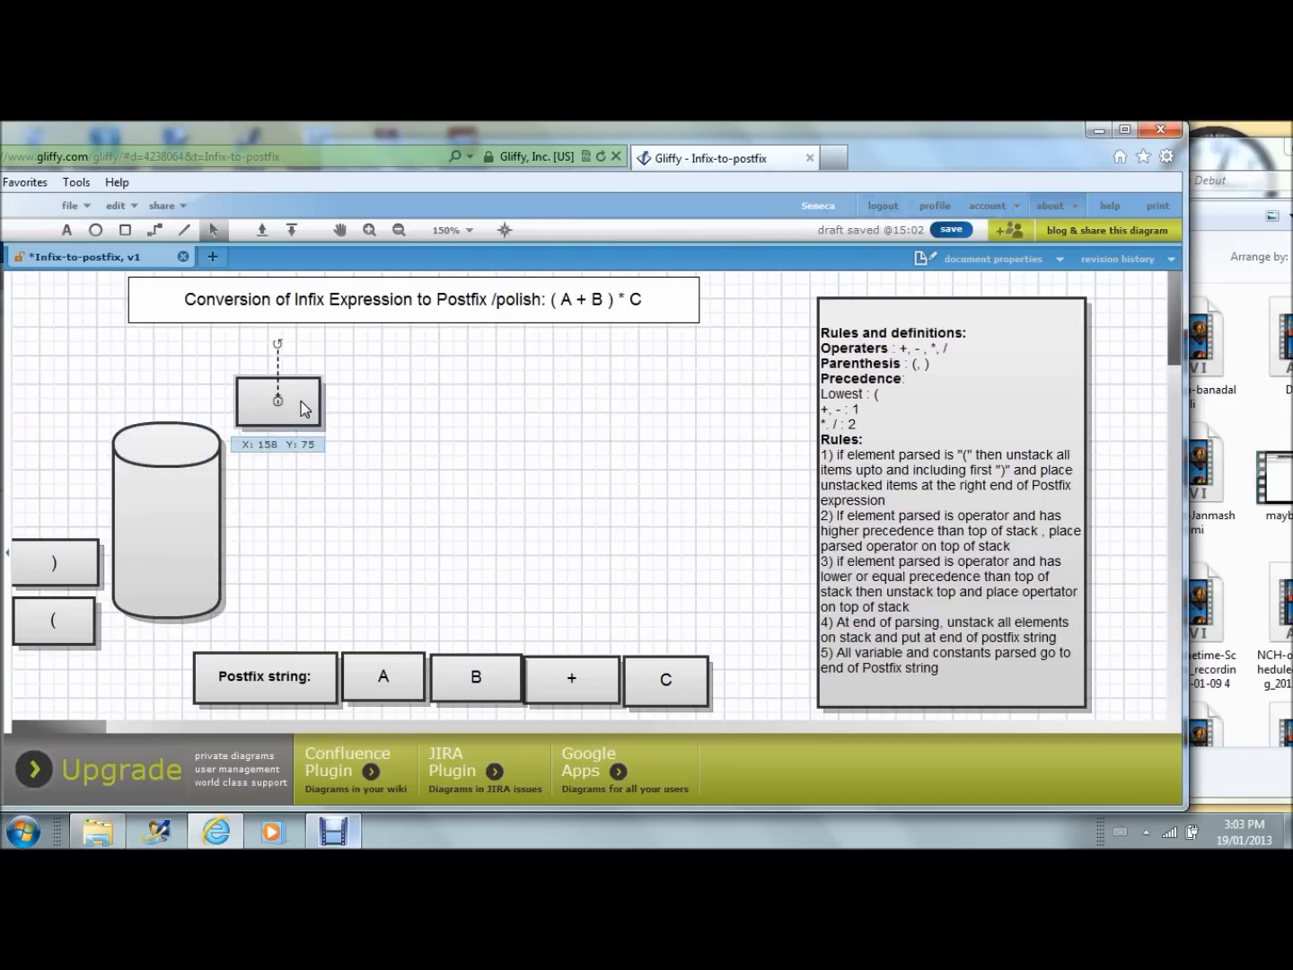
drag(278, 403, 742, 681)
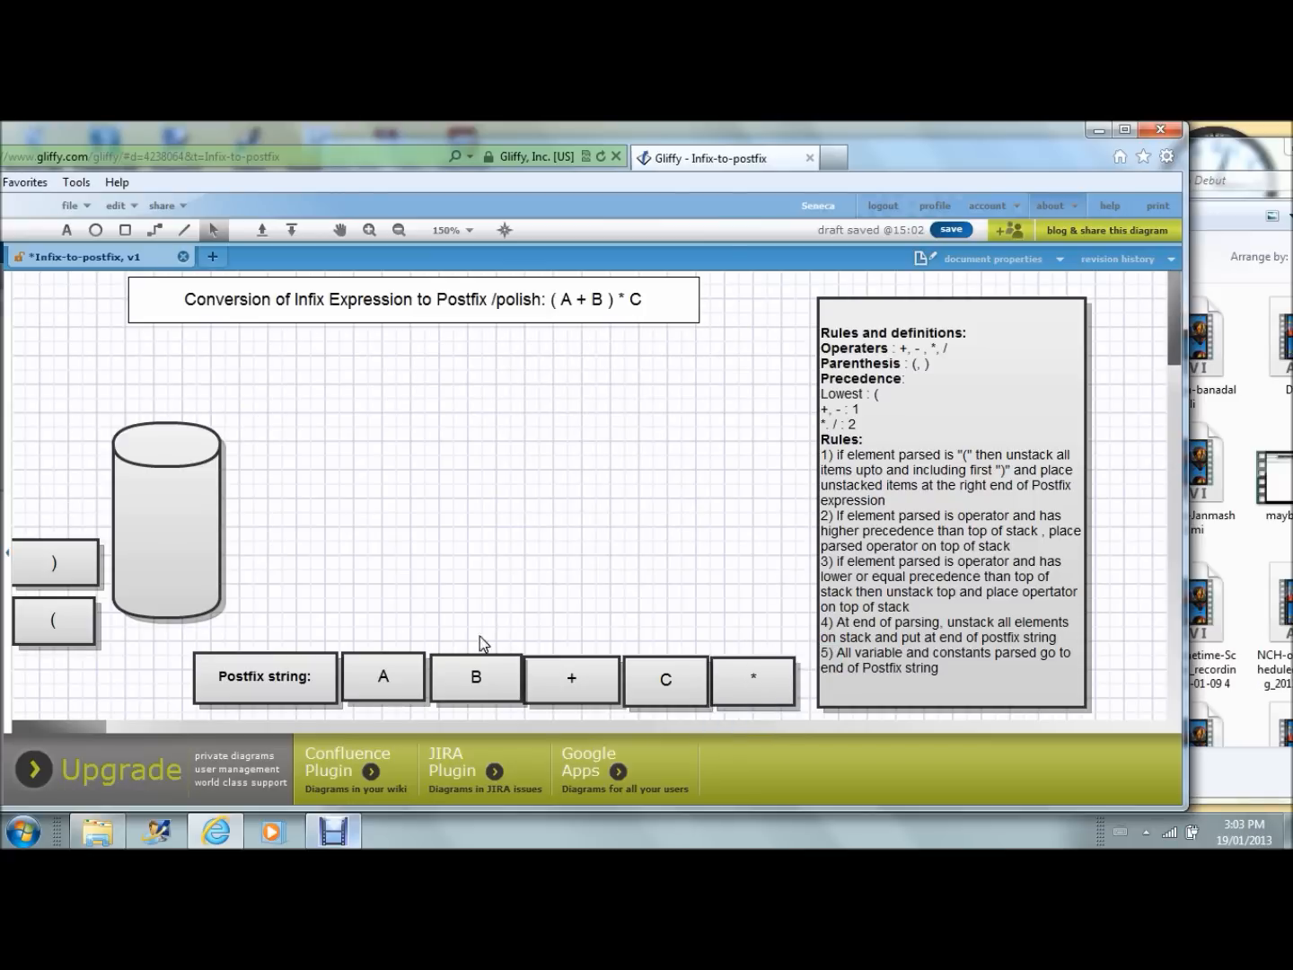
mouse_move(548, 318)
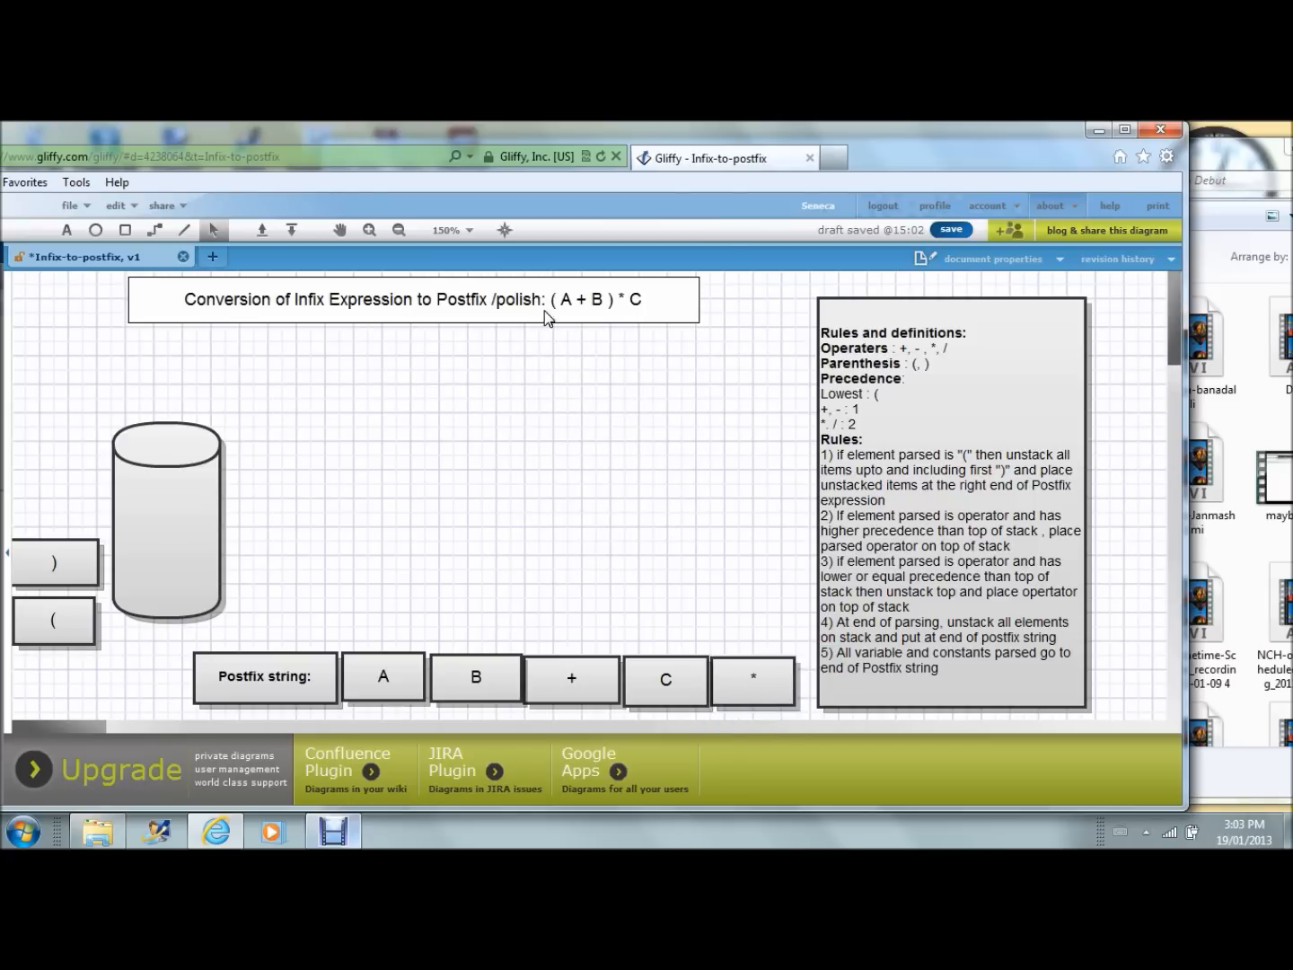
mouse_move(640, 320)
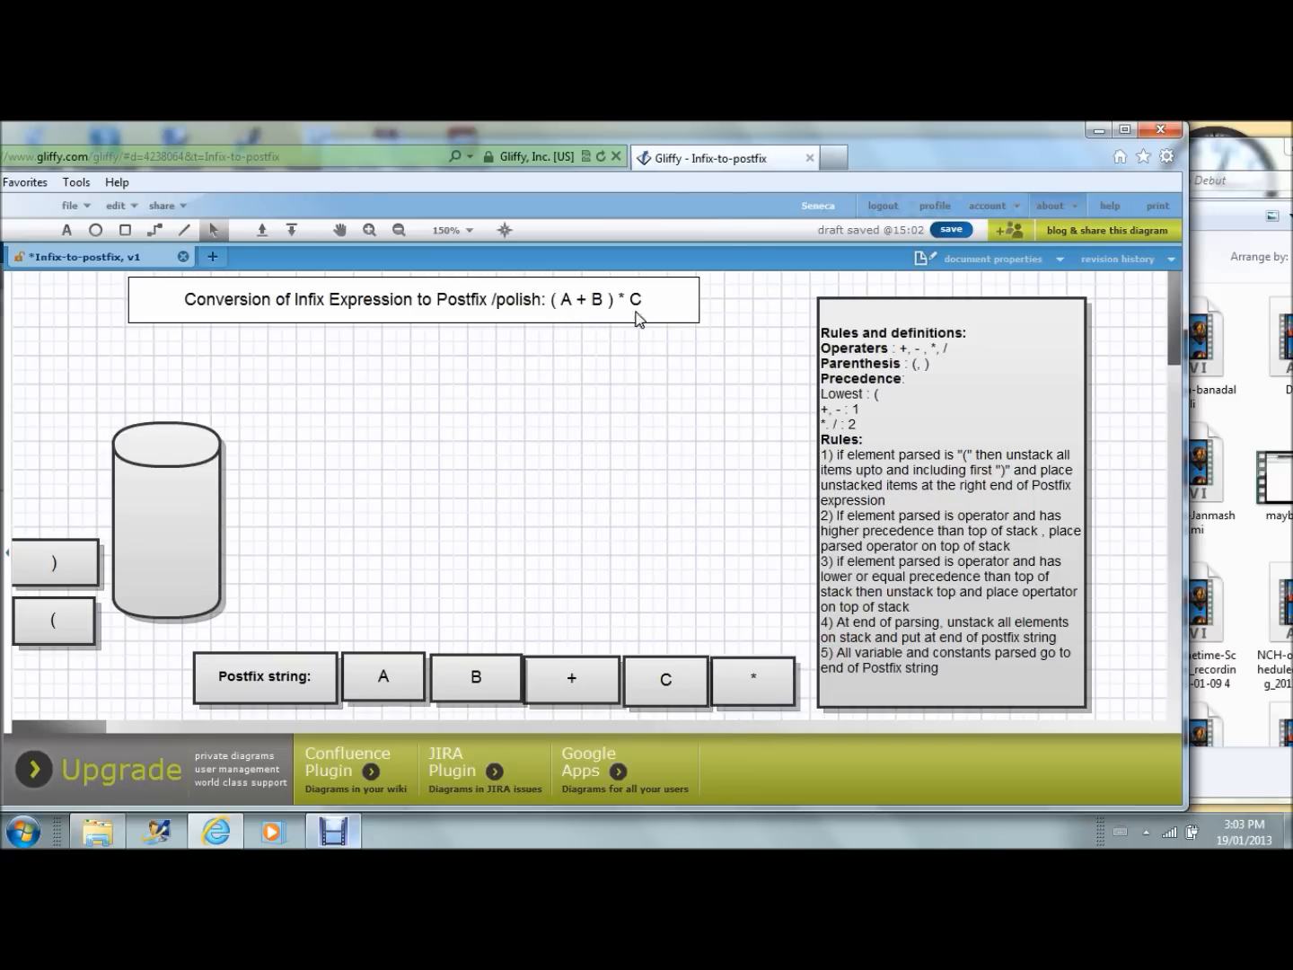
mouse_move(398, 699)
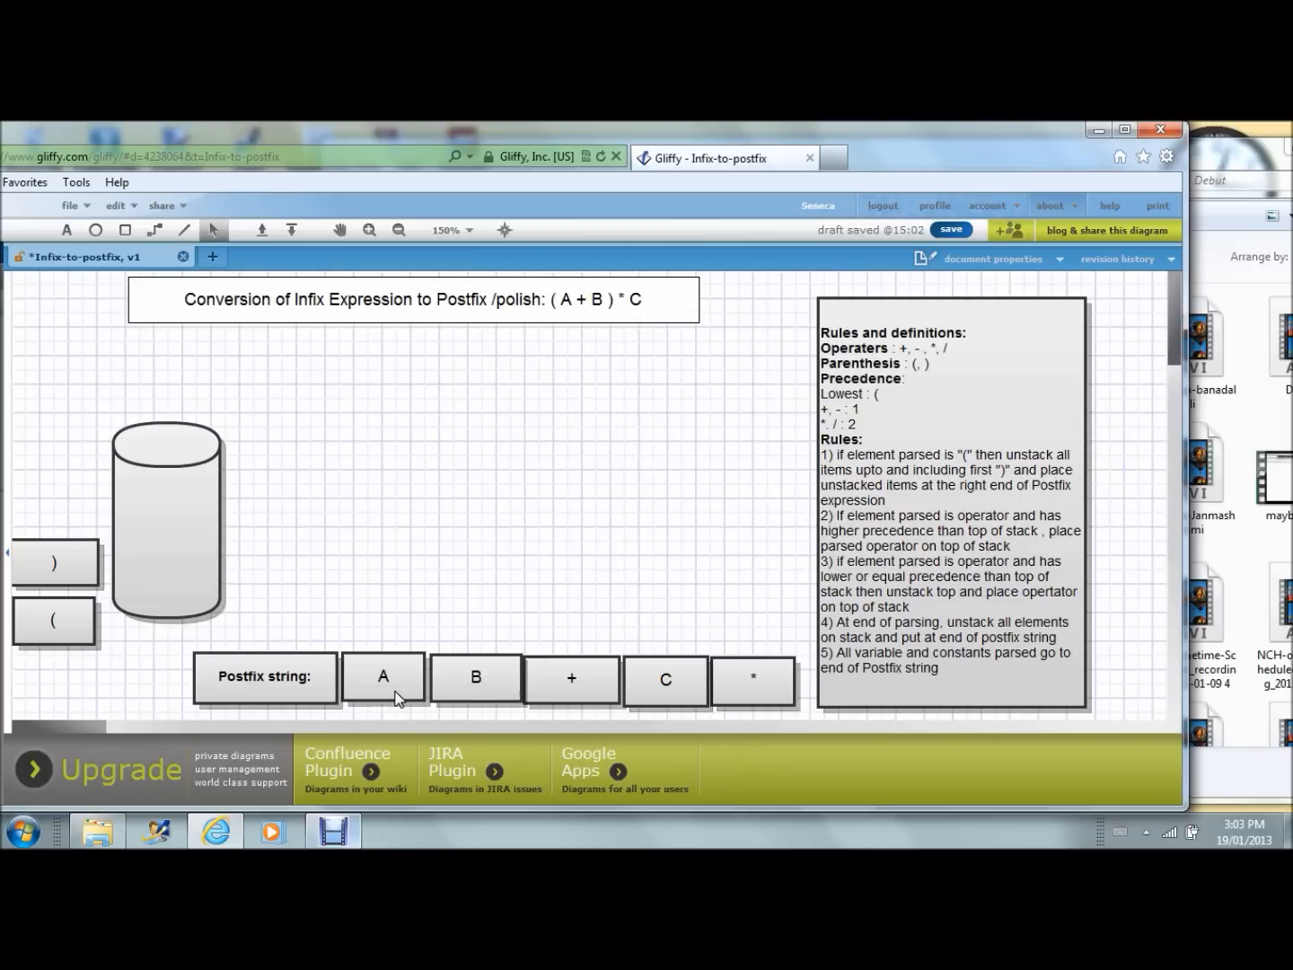
mouse_move(759, 694)
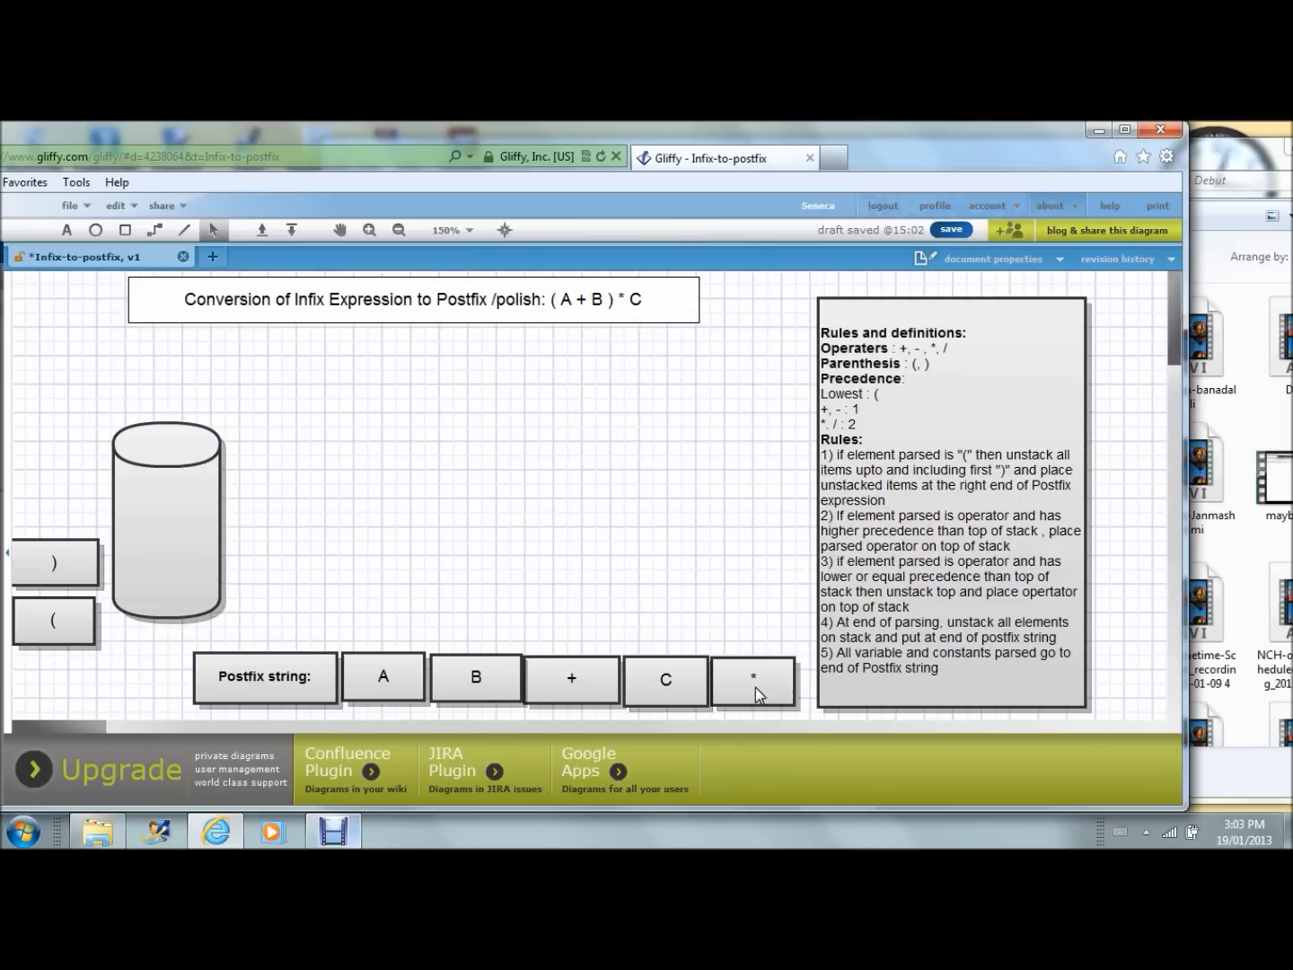
mouse_move(742, 538)
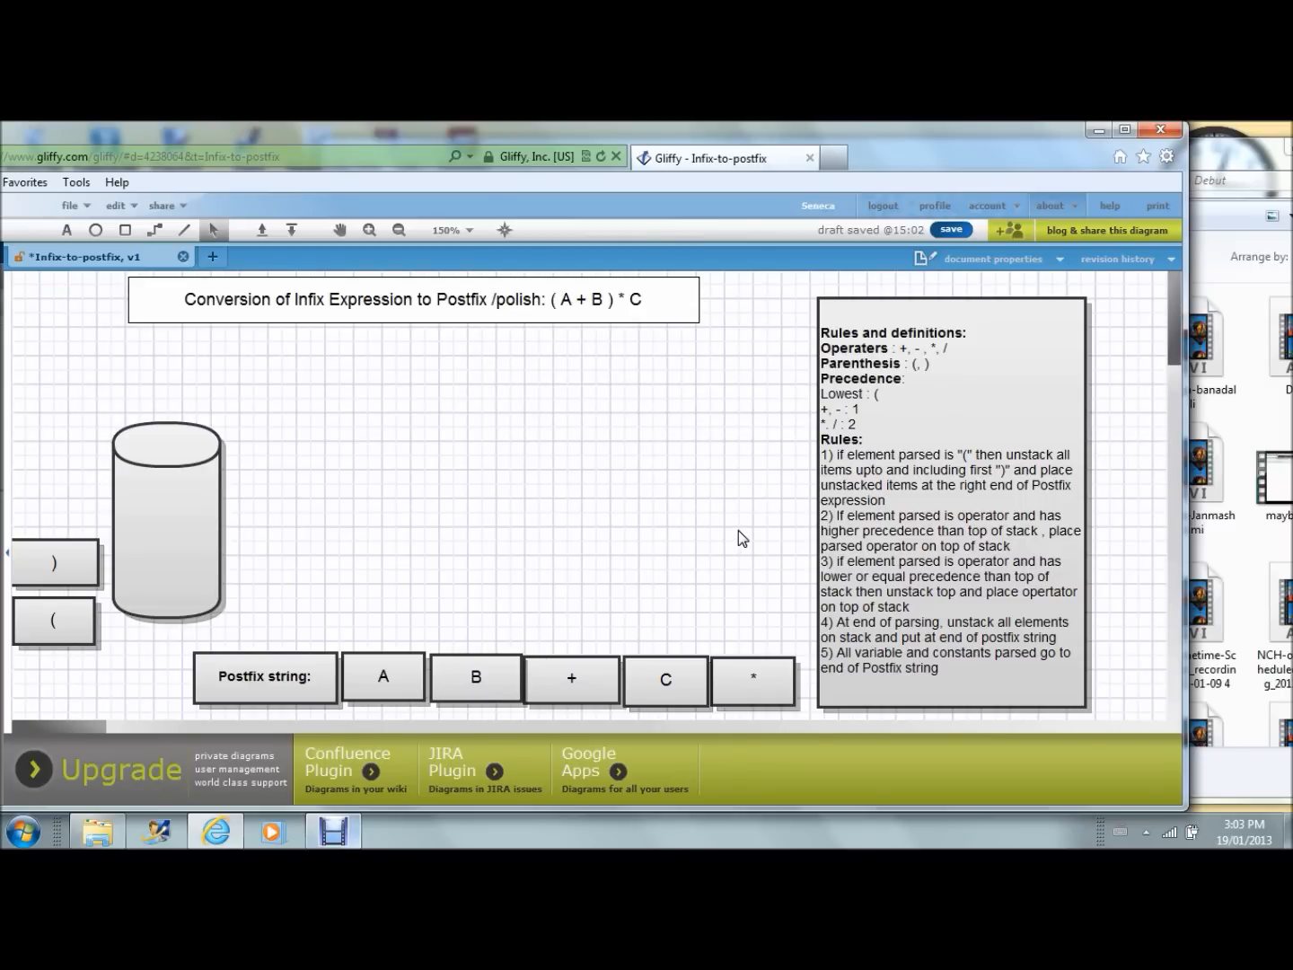